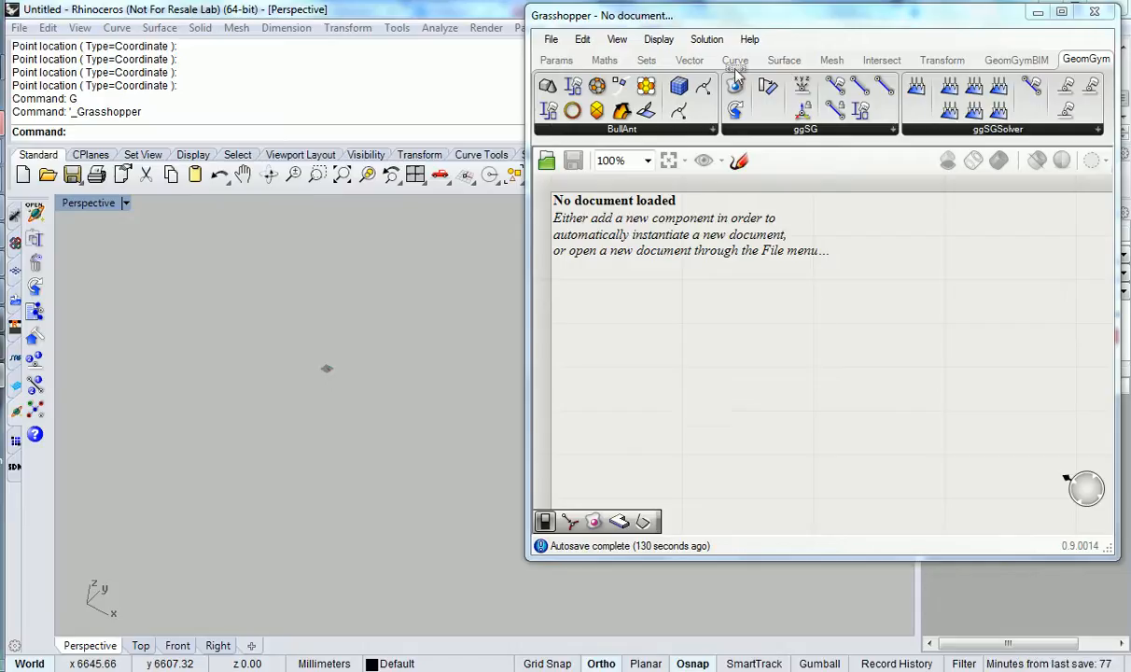
pyautogui.moveTo(791, 80)
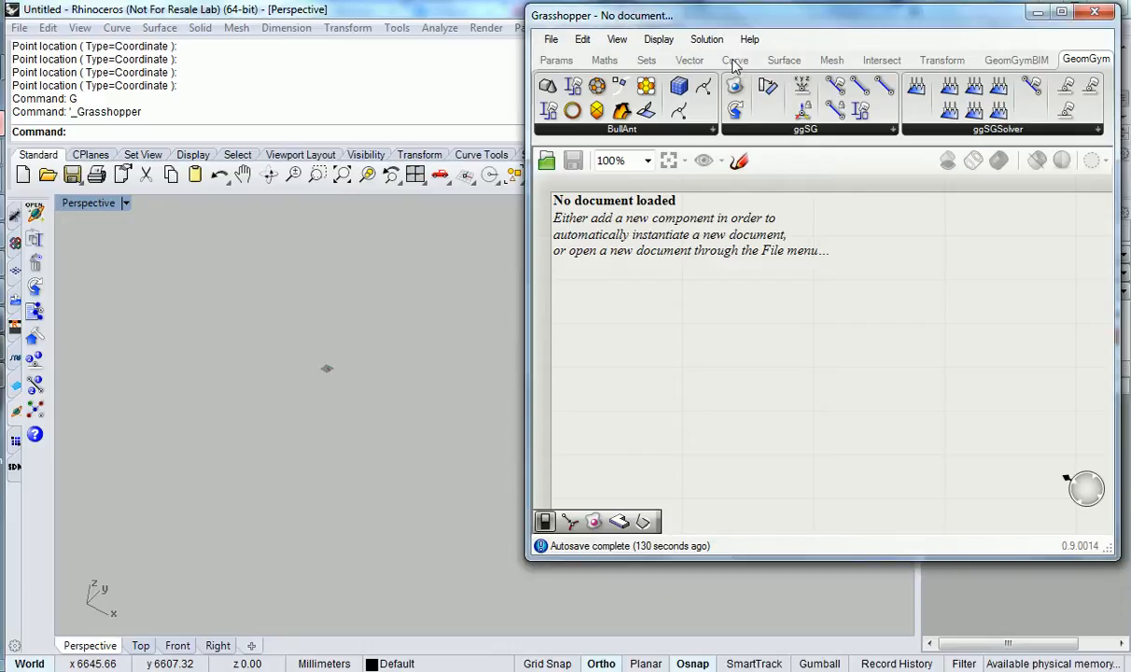
# - Start a new definition and place a Circle component from the Curve Primitive panel
pyautogui.click(736, 60)
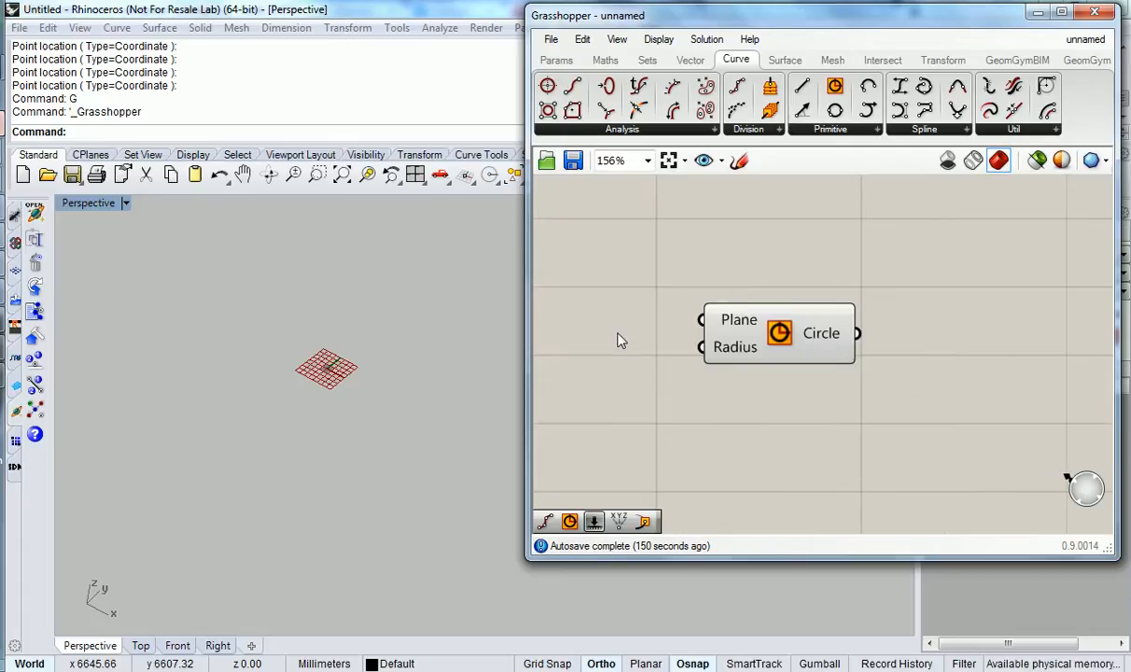
# - Add a Number Slider wired to the Circle's Radius and drag it to enlarge the circle
pyautogui.write('slider =')
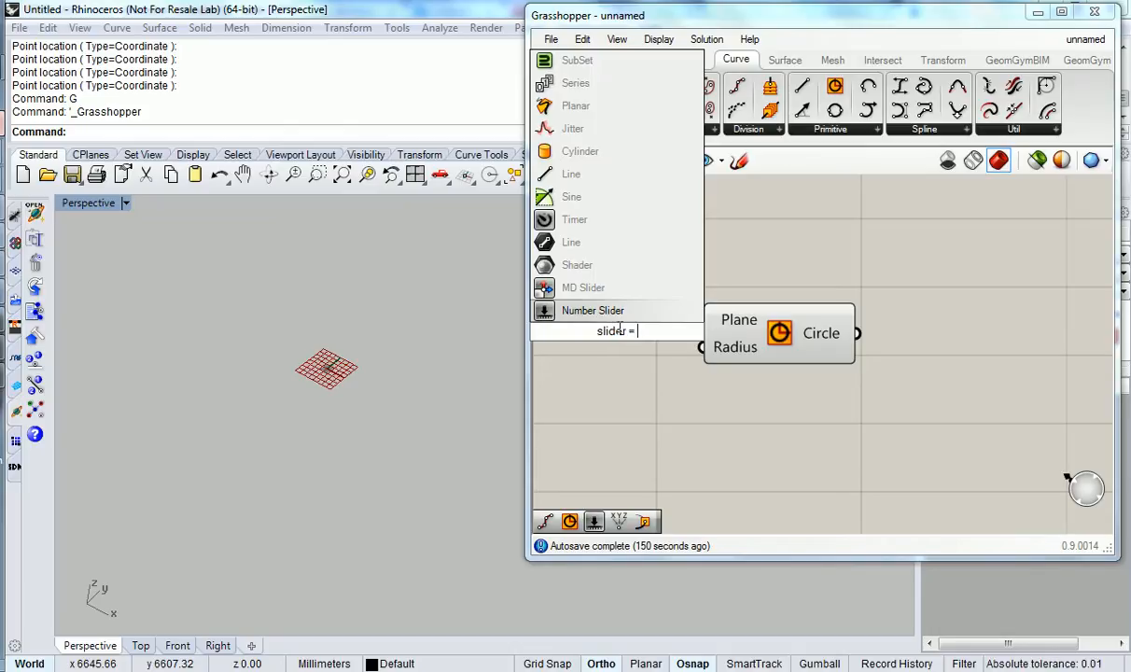
pyautogui.write('2')
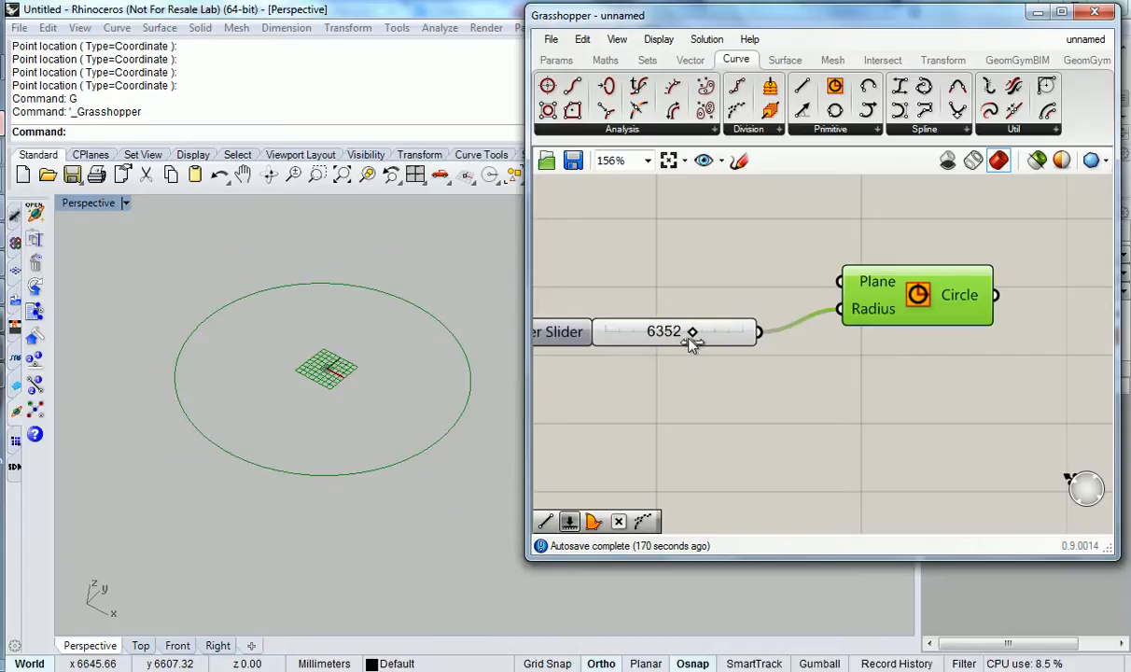
pyautogui.moveTo(692, 331); pyautogui.dragTo(639, 329)
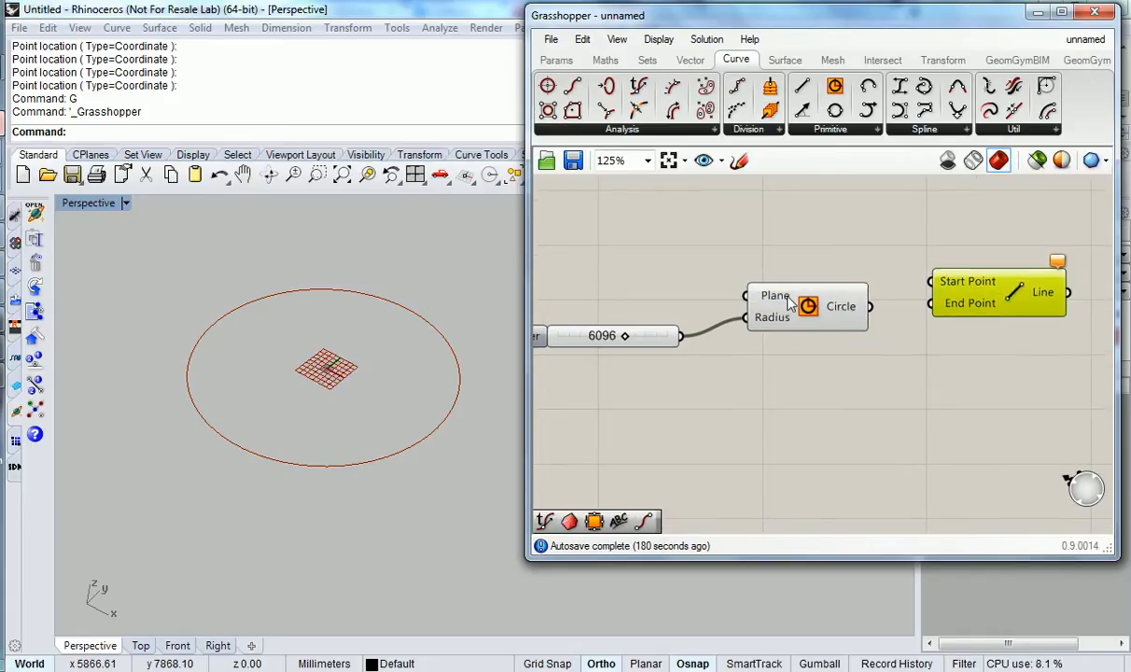
# - Place a Line component beside the circle, which now has a 6096 radius
pyautogui.rightClick(814, 299)
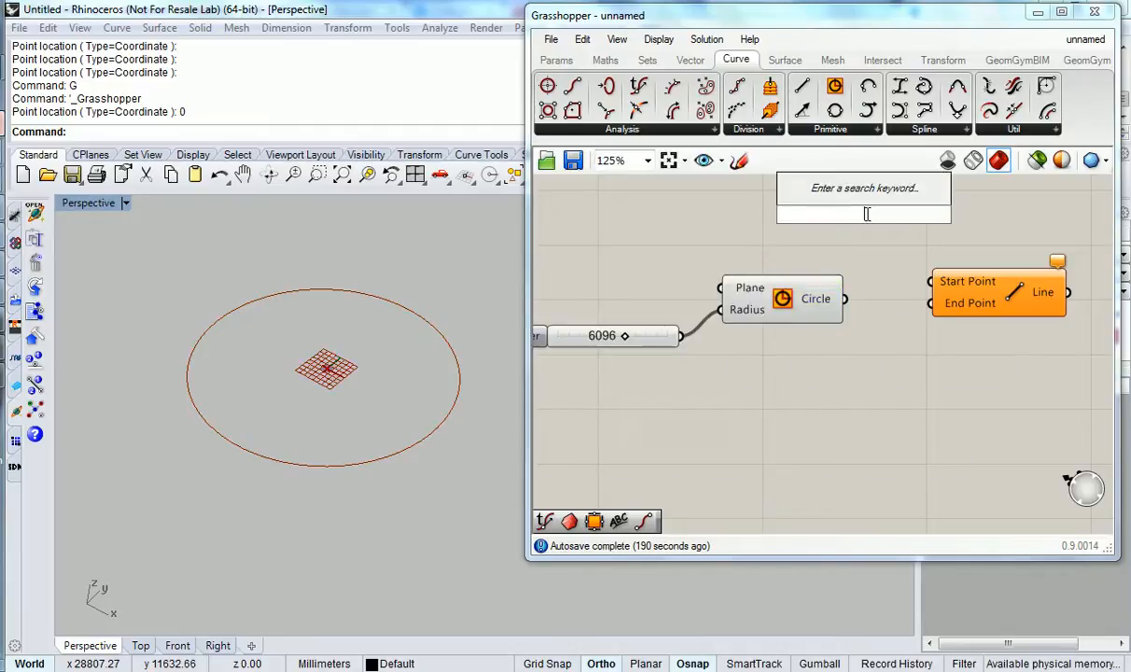
# - Add Divide Curve with a count slider, link its points to Line, and set 14 divisions and radius 7296
pyautogui.write('div')
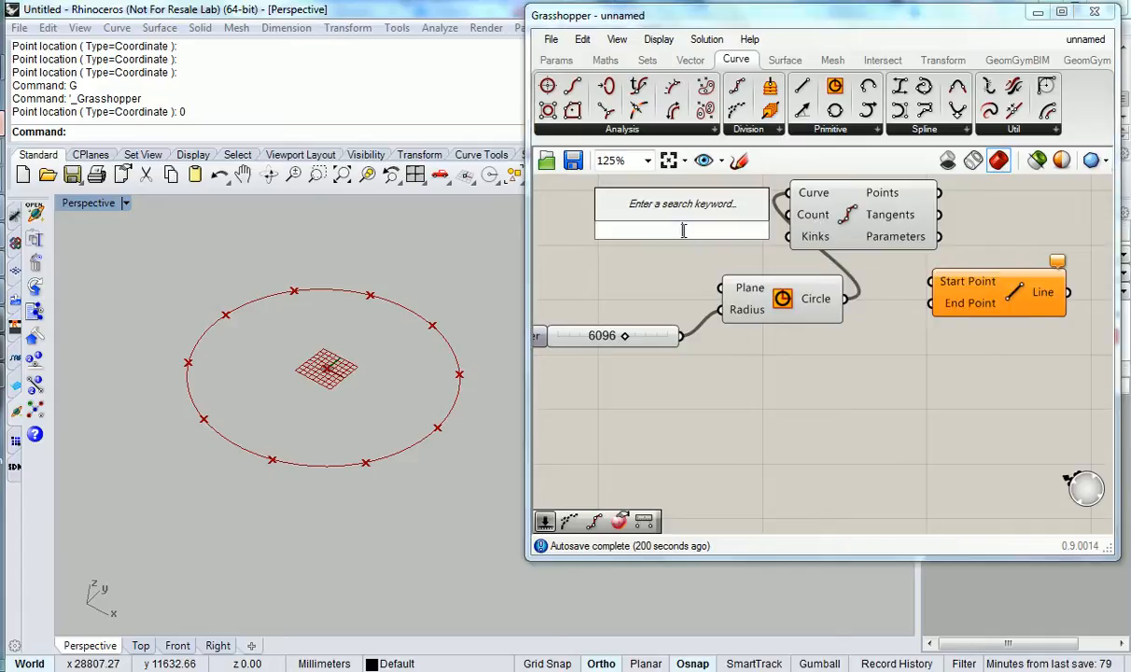
pyautogui.write('slider-2')
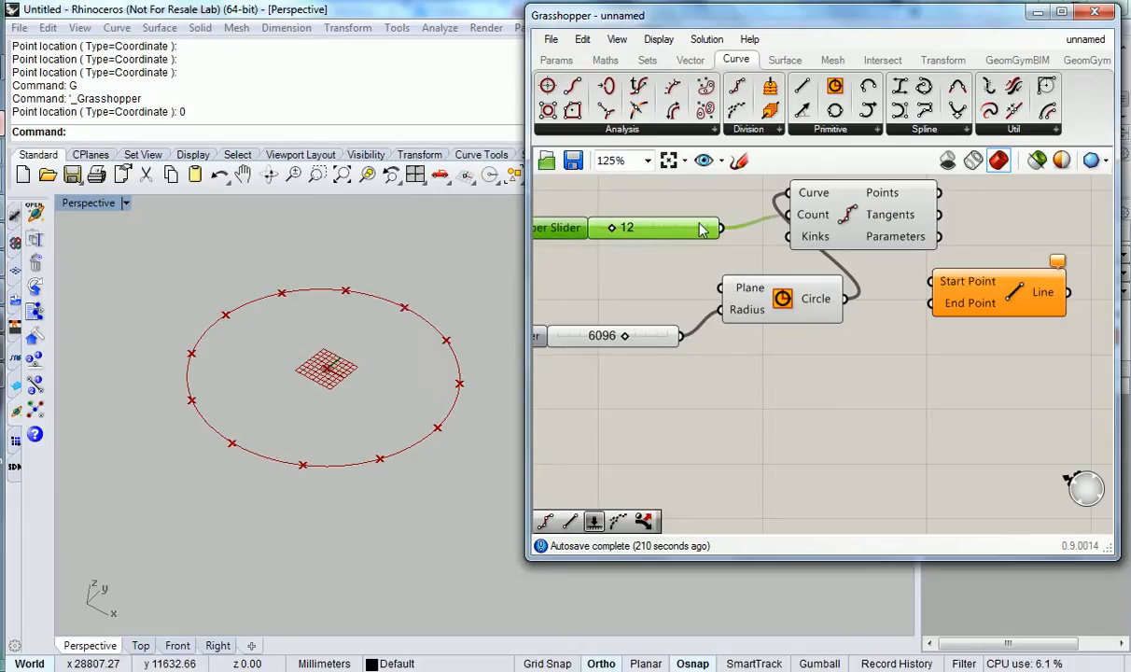
pyautogui.moveTo(627, 228); pyautogui.dragTo(643, 228)
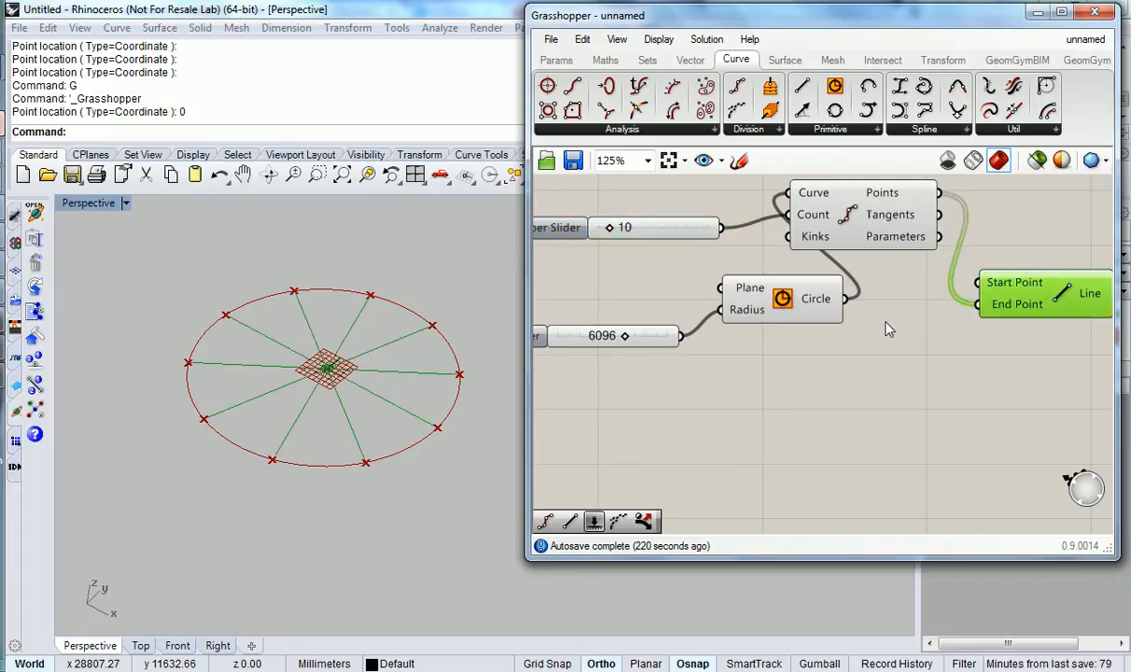
pyautogui.moveTo(627, 228); pyautogui.dragTo(644, 228)
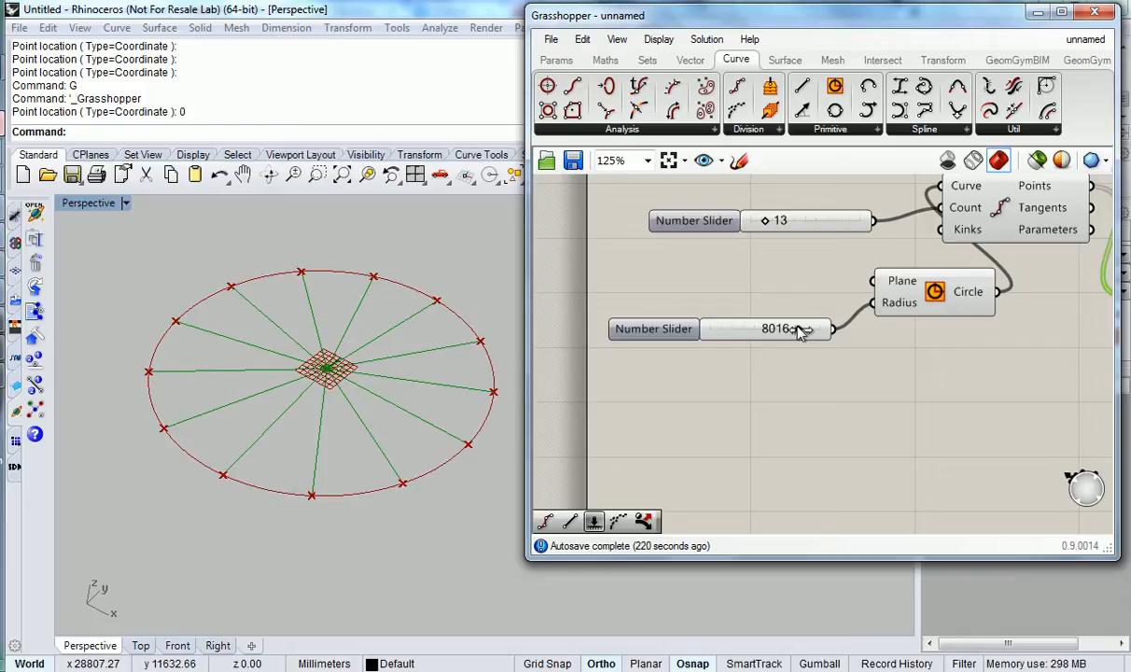
pyautogui.moveTo(802, 329); pyautogui.dragTo(765, 328)
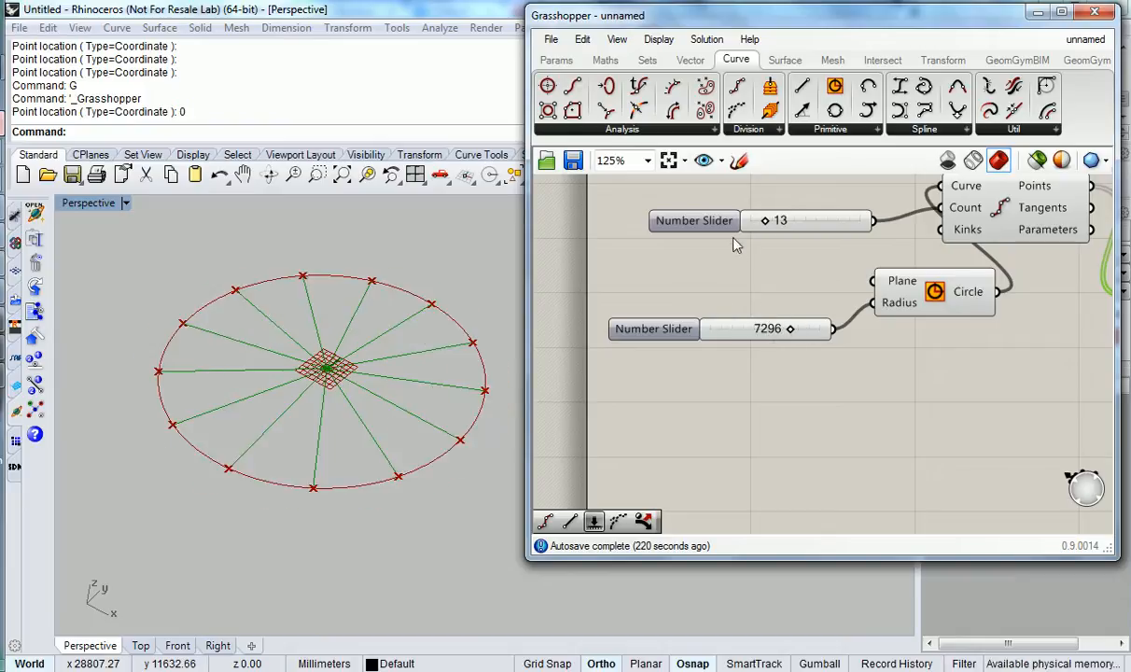
pyautogui.moveTo(765, 220); pyautogui.dragTo(784, 220)
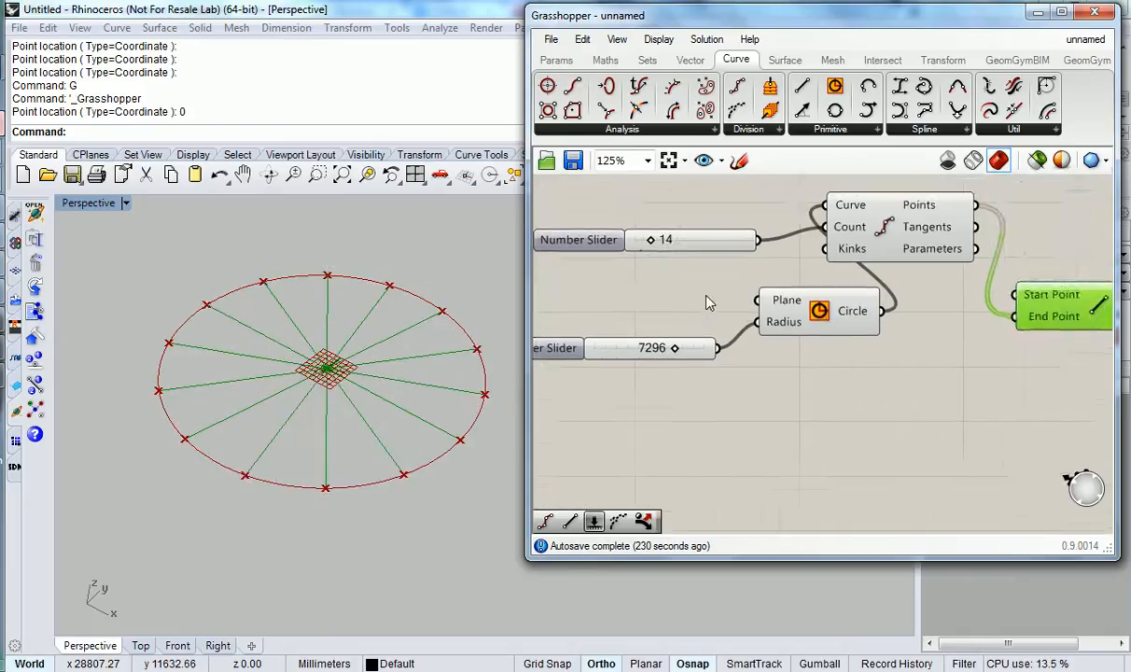
# - Place a GeomGym ggSG Create Elastic Isotropic Material component
pyautogui.scroll(-3)
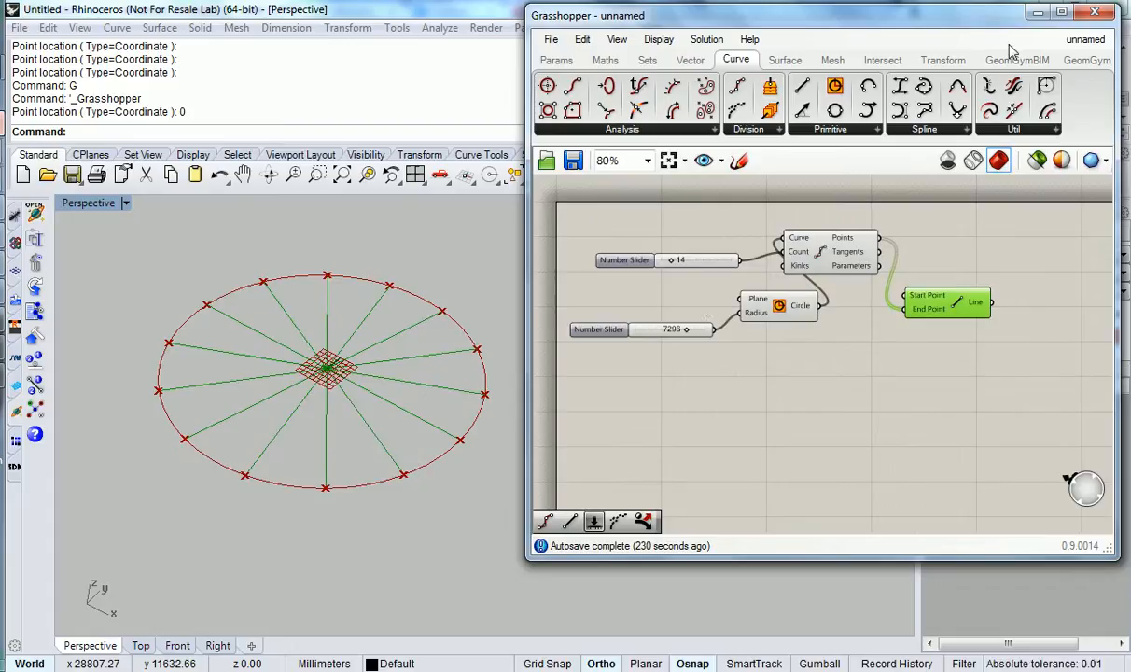
pyautogui.click(1017, 60)
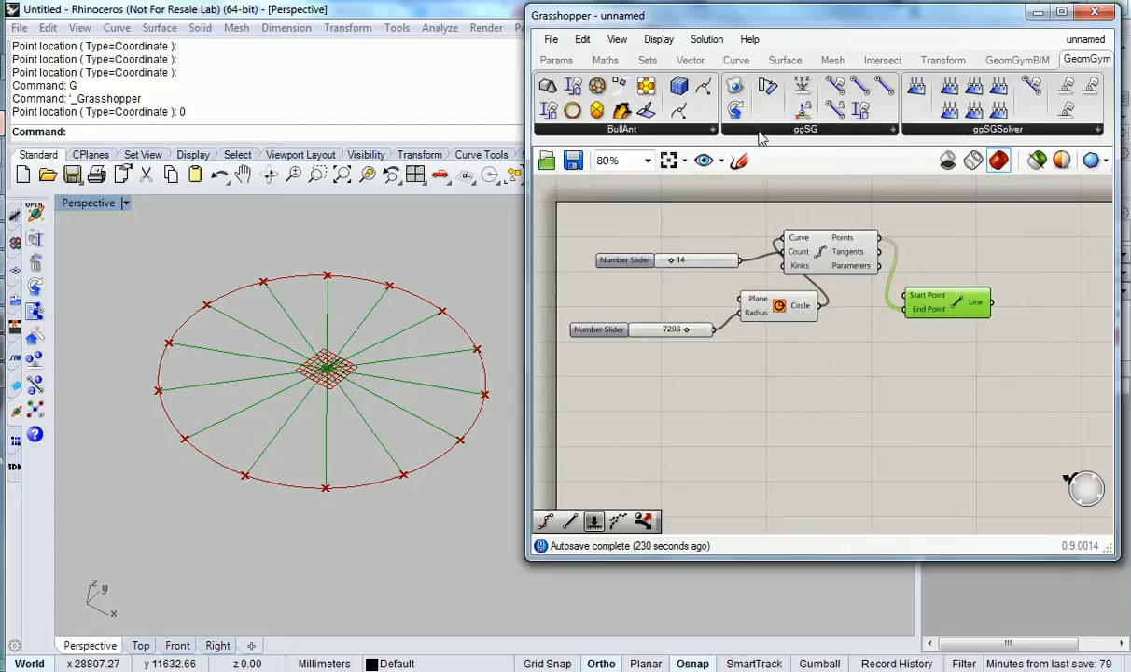
pyautogui.click(805, 128)
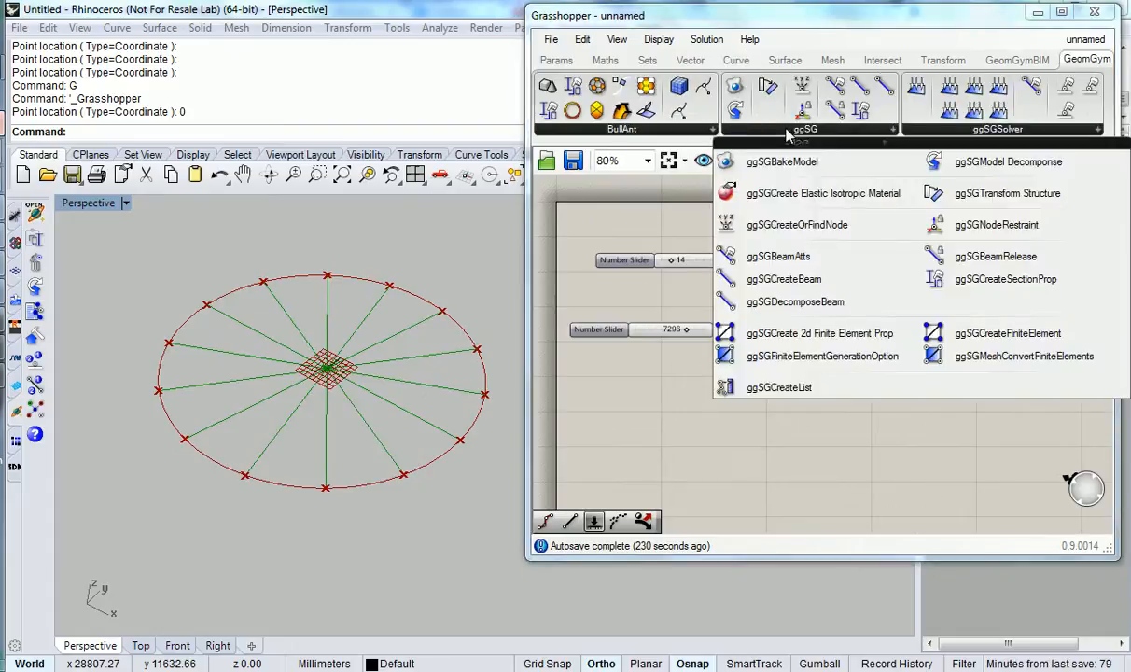
pyautogui.moveTo(779, 194)
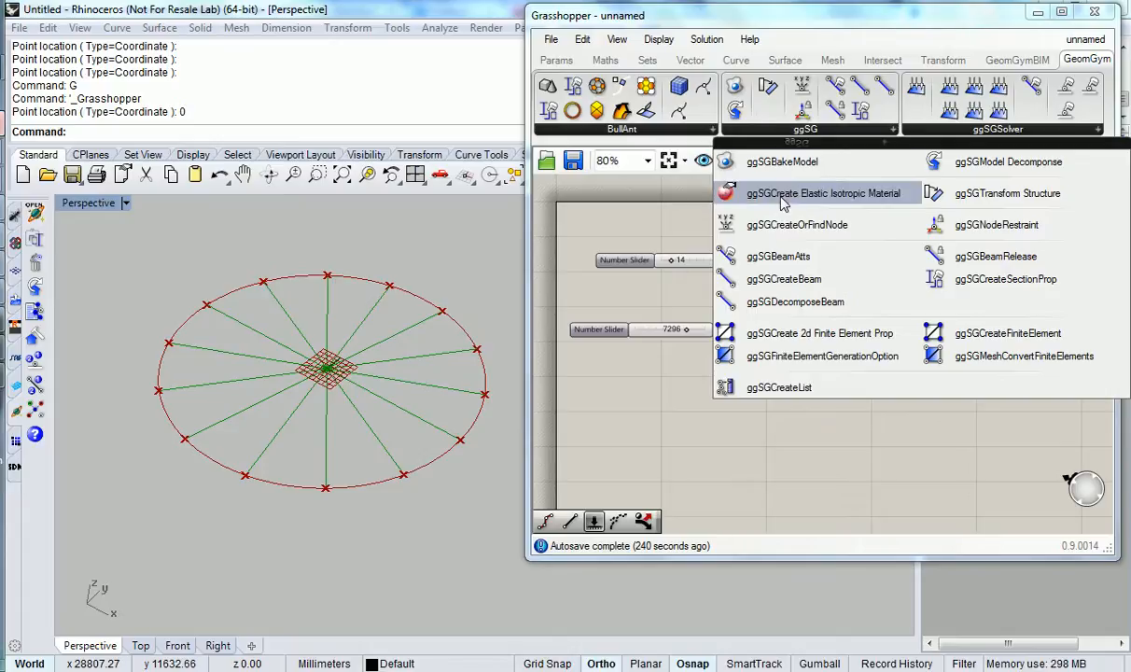
pyautogui.click(824, 193)
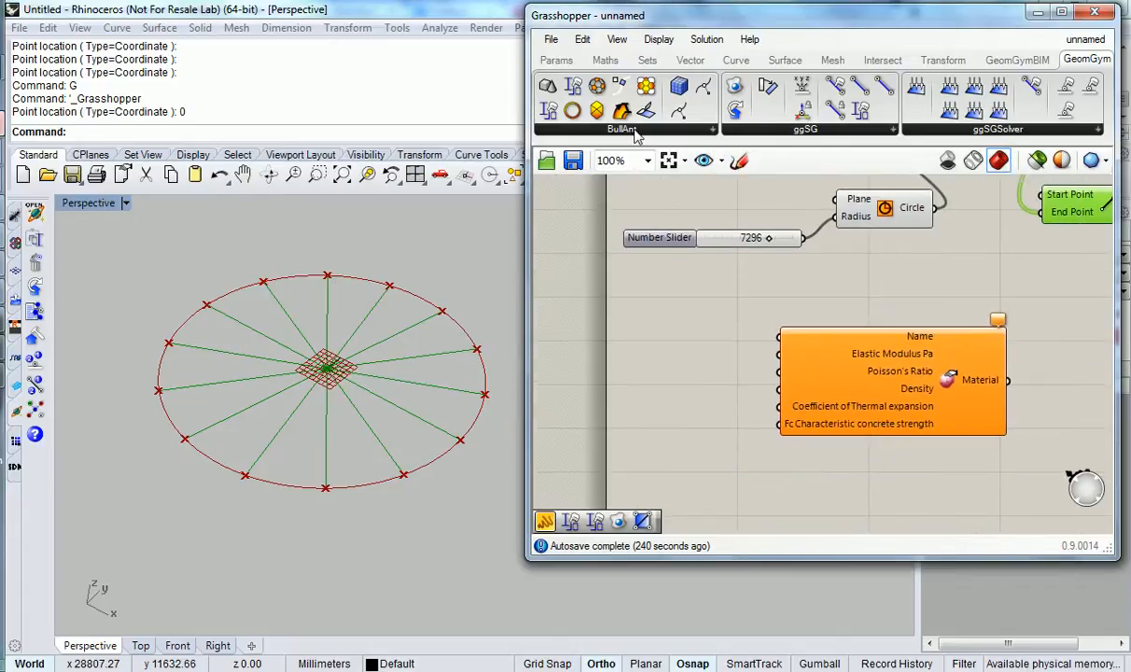
# - Add a Panel reading 'MySteel' to supply the material's Name
pyautogui.click(556, 60)
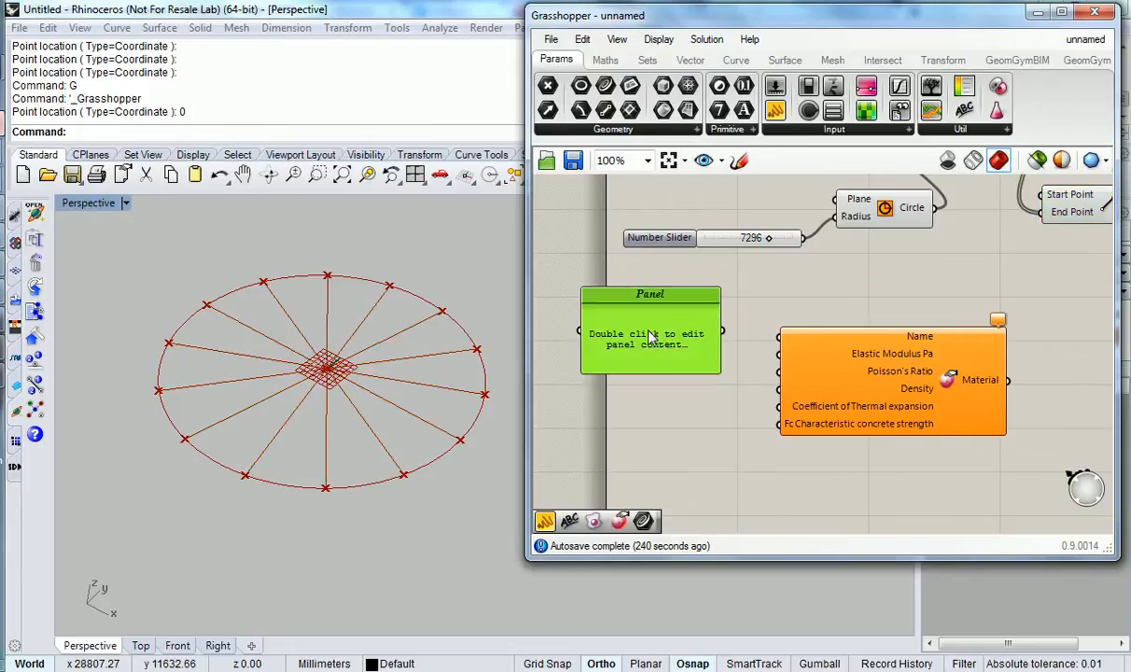
pyautogui.doubleClick(650, 339)
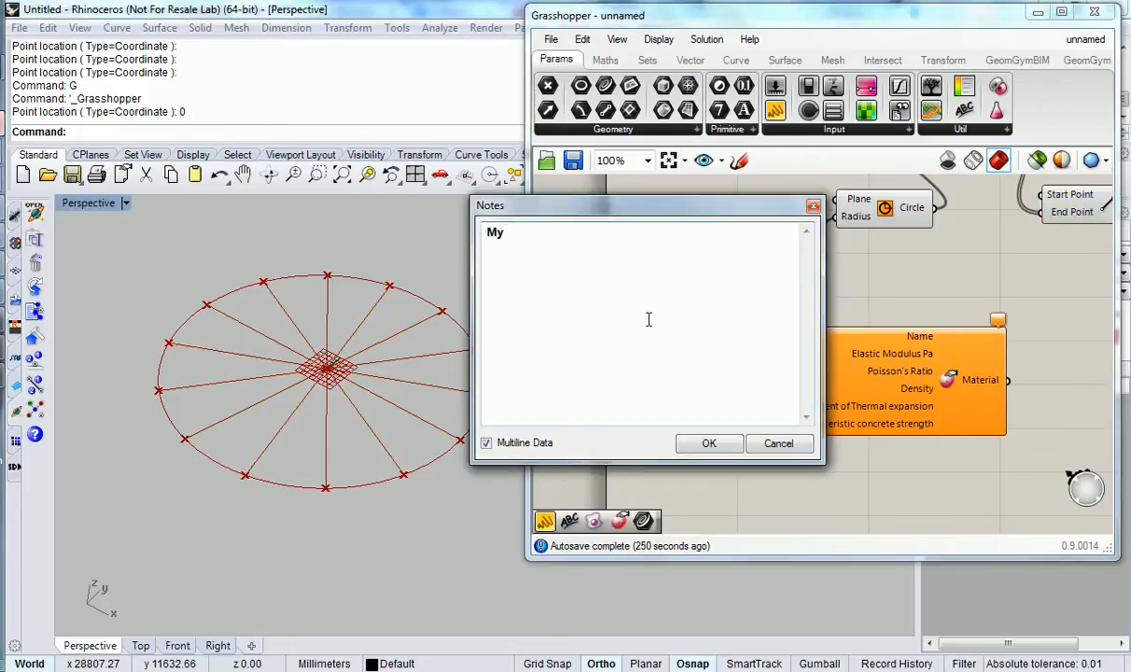
pyautogui.write('Steel')
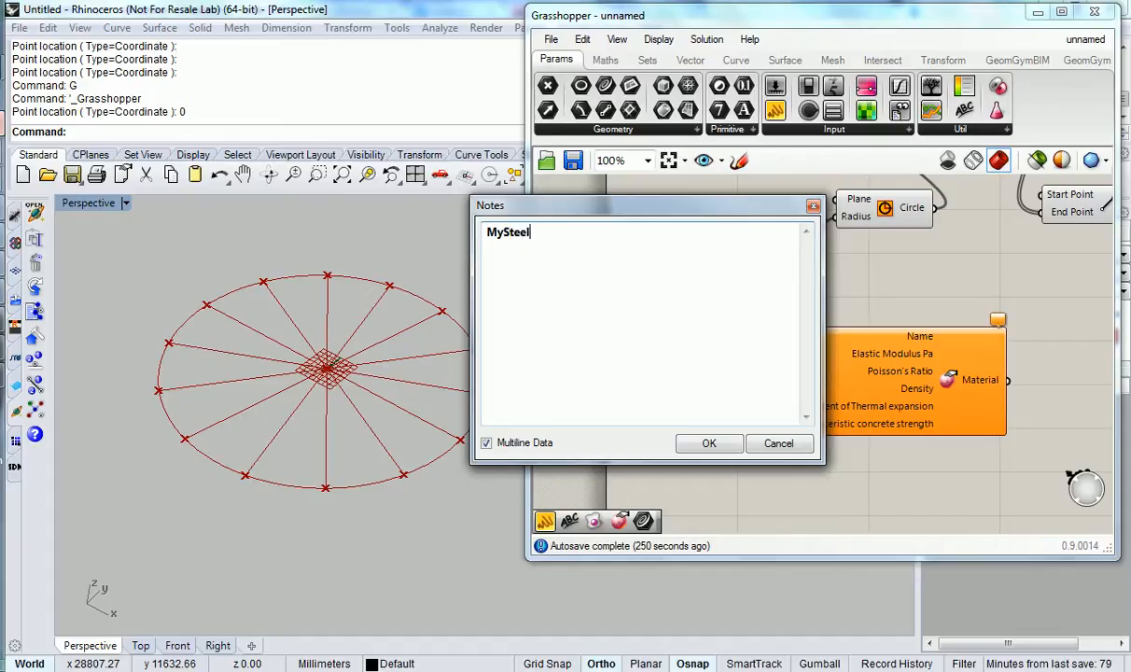
pyautogui.click(708, 444)
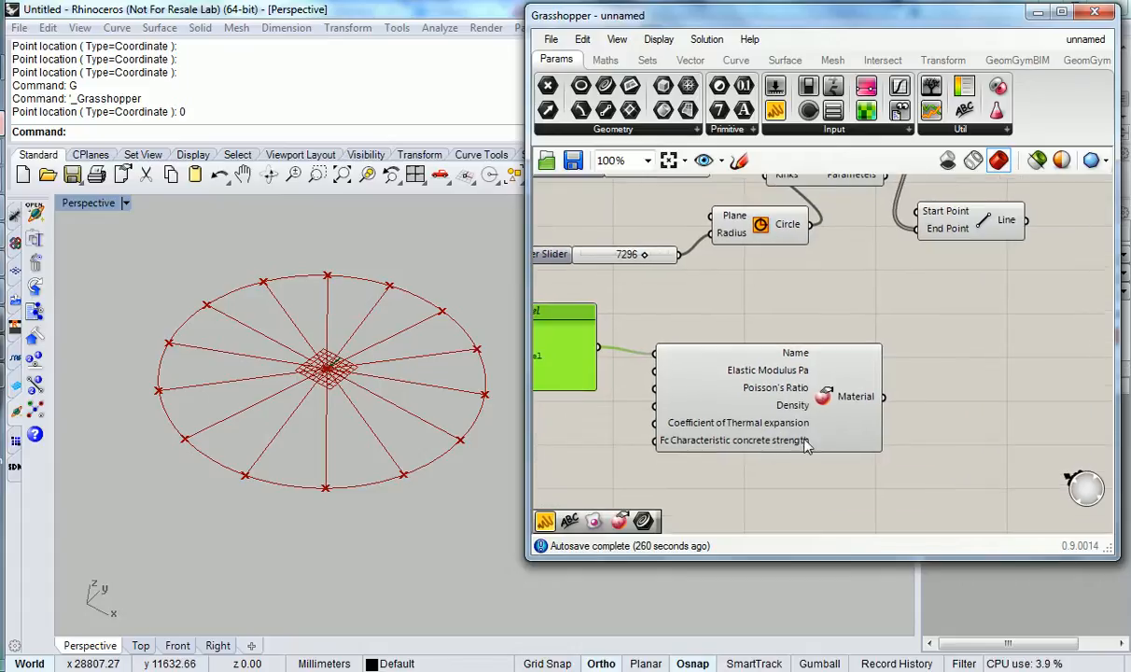
pyautogui.scroll(-3)
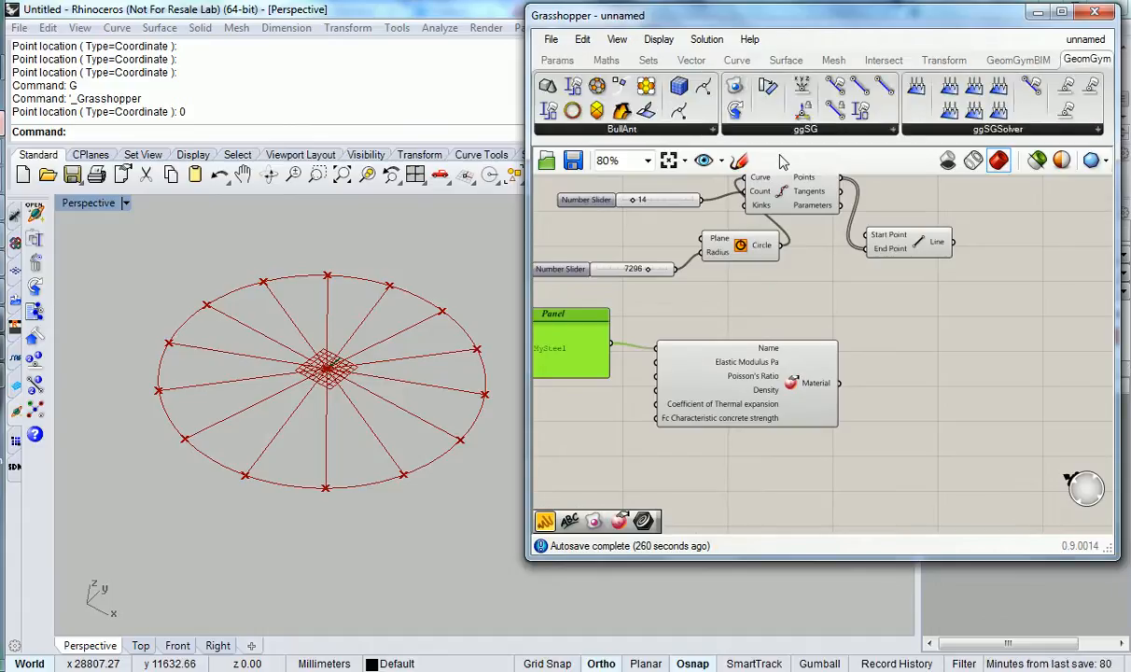
pyautogui.moveTo(909, 131)
pyautogui.write('1')
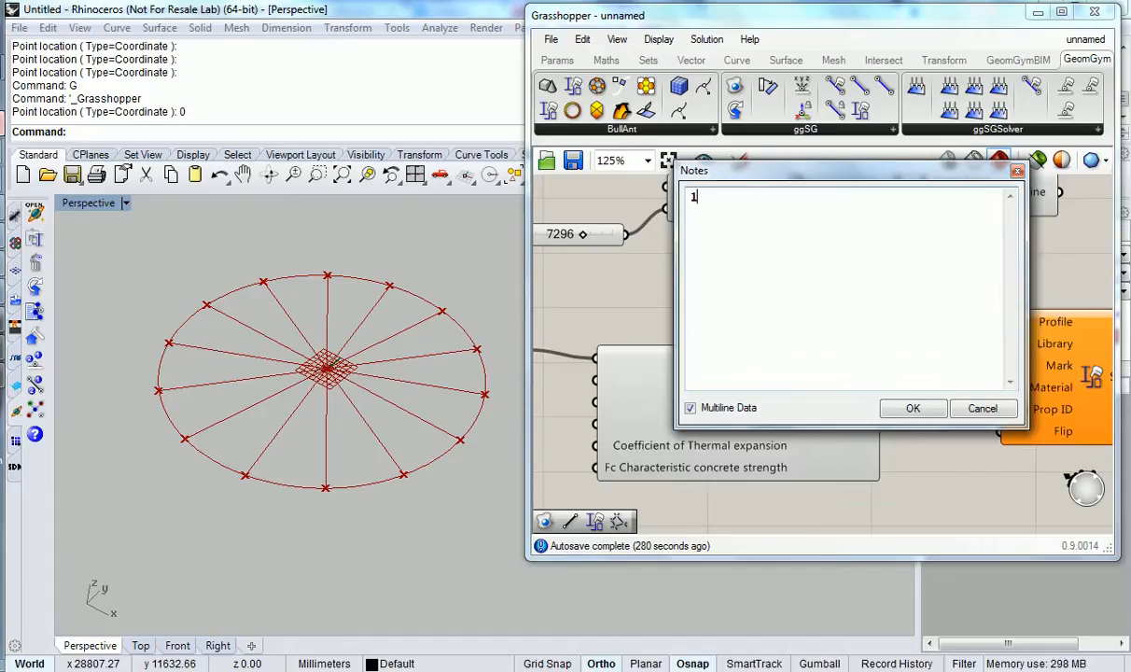
# - Enter '180 UB 16.1' in the panel feeding the section component's Profile input
pyautogui.write('80 UB 1')
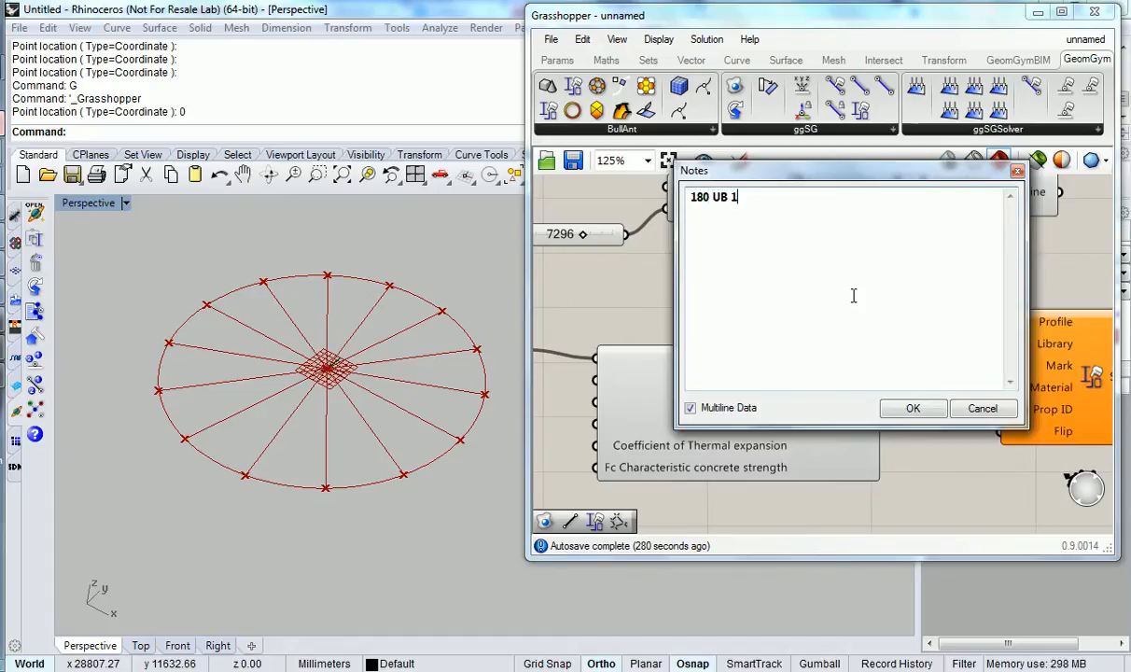
pyautogui.write('6.1')
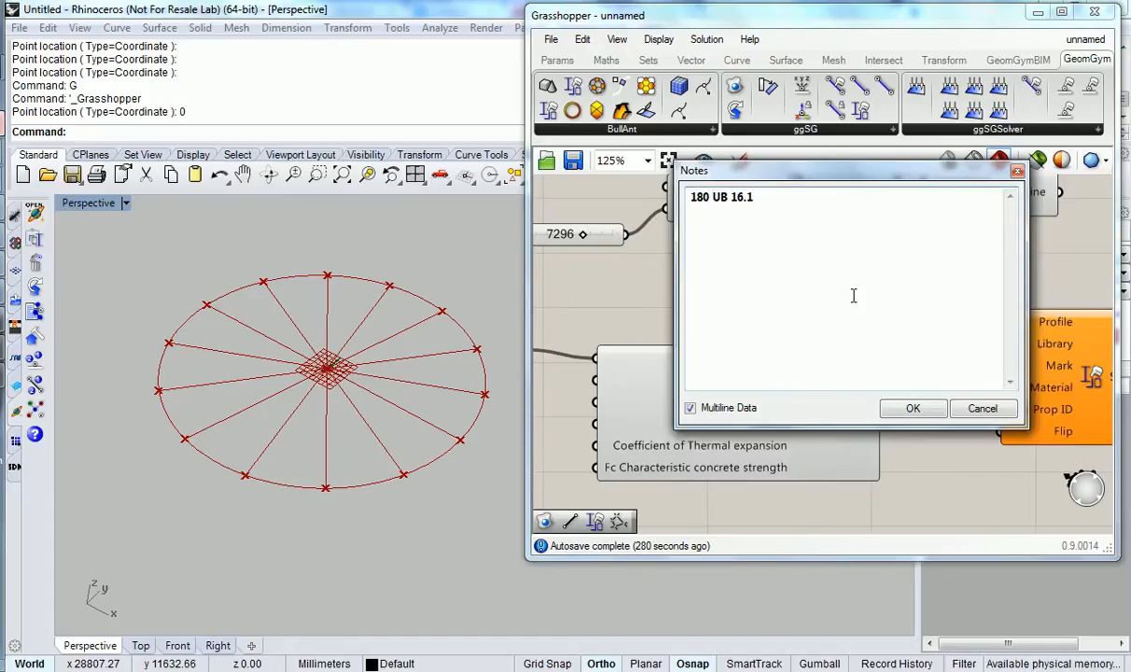
pyautogui.click(911, 408)
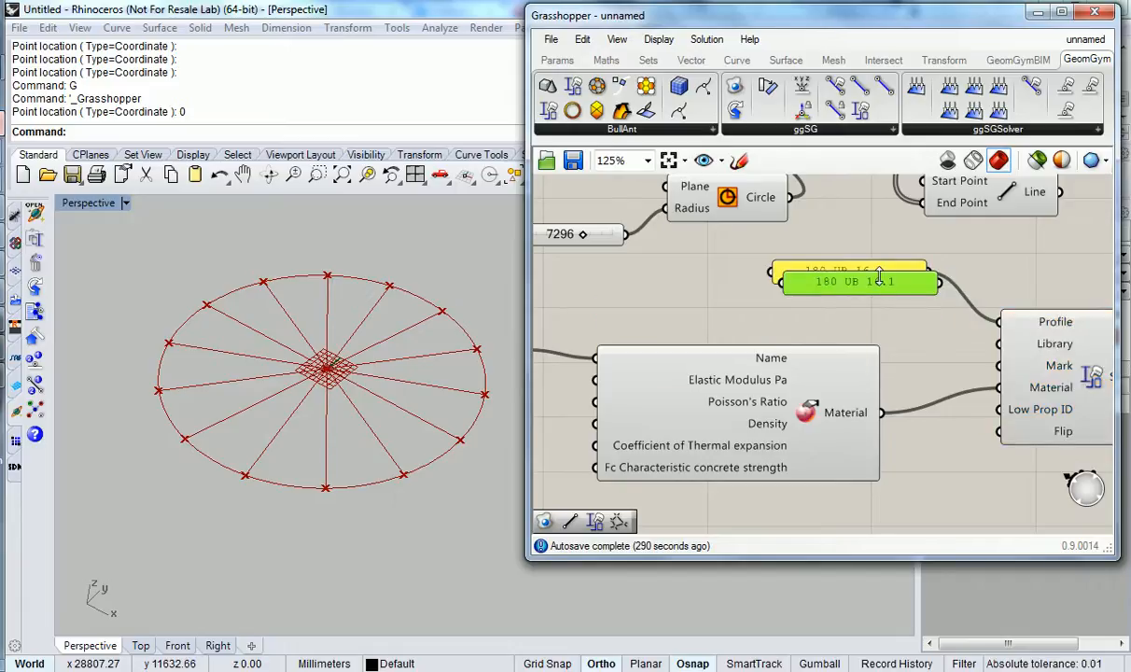
# - Fill the copied panels with library 'Aust300' and mark 'B1', feeding Library and Mark
pyautogui.doubleClick(858, 281)
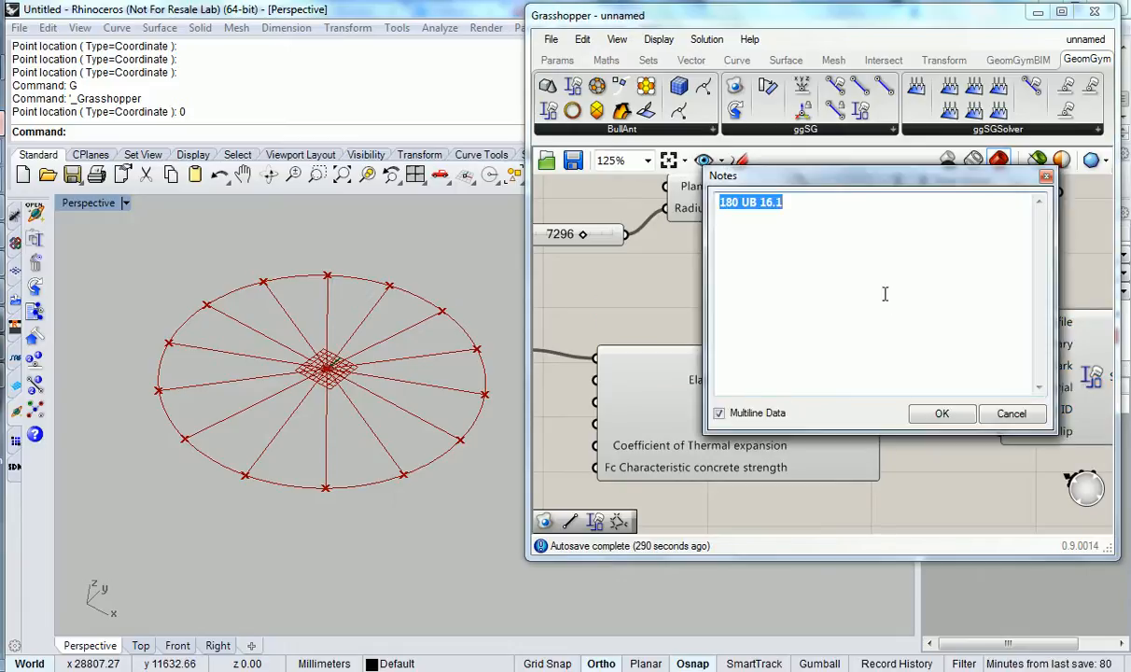
pyautogui.write('Aust300')
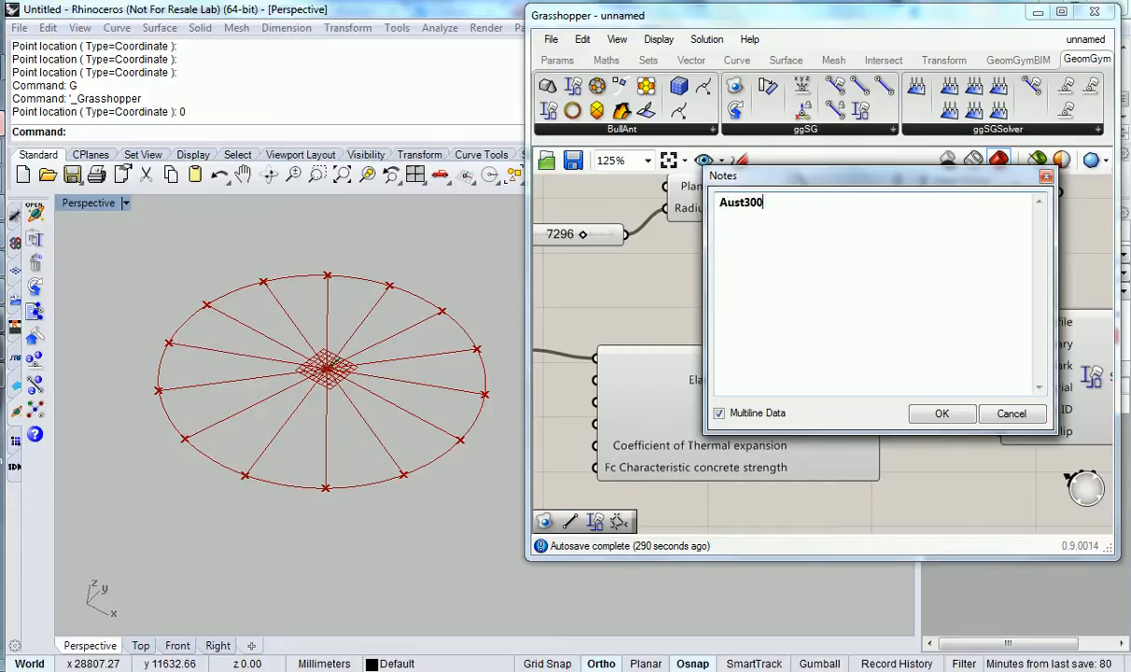
pyautogui.click(941, 414)
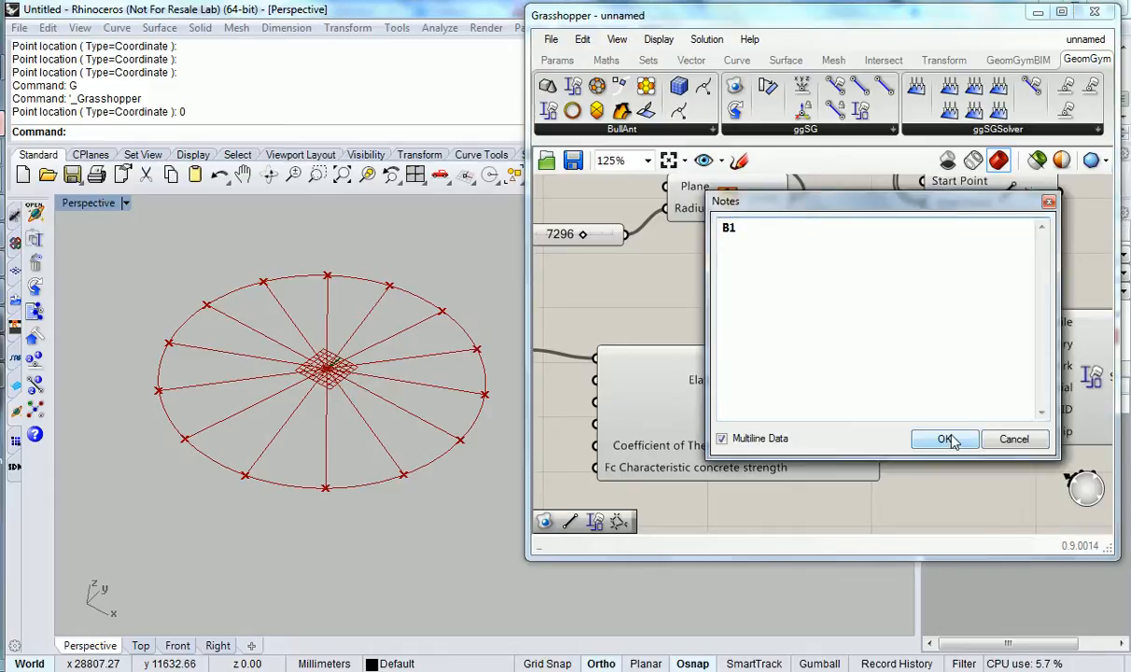
pyautogui.click(945, 439)
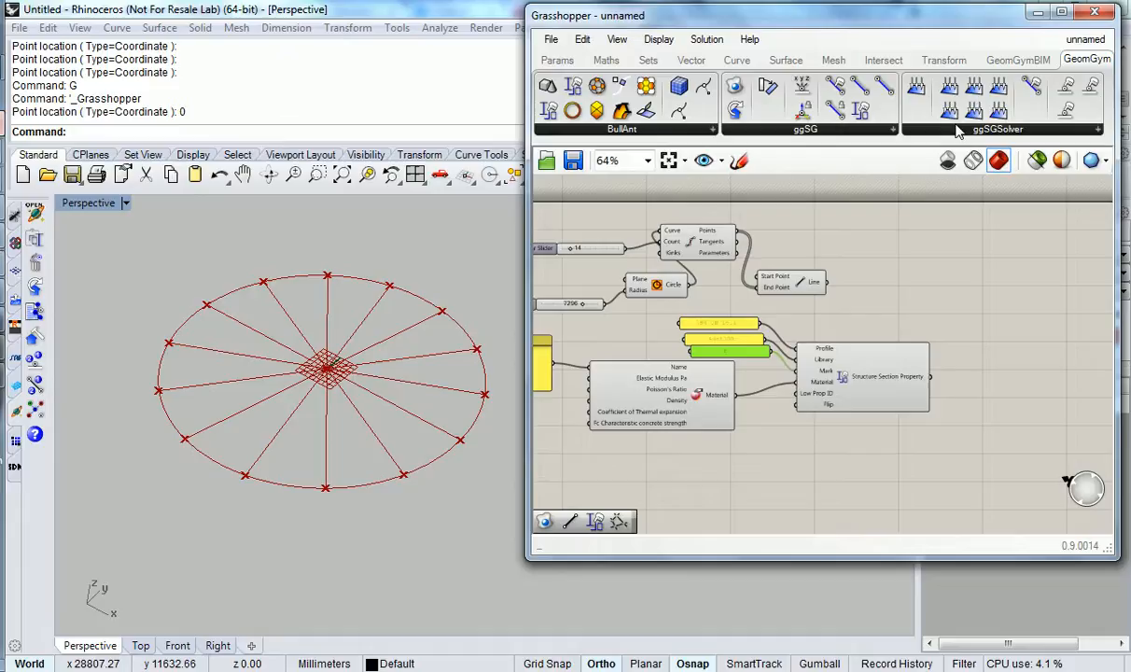
# - Place ggSGCreateBeam taking the radial lines and the B1 section property
pyautogui.click(804, 129)
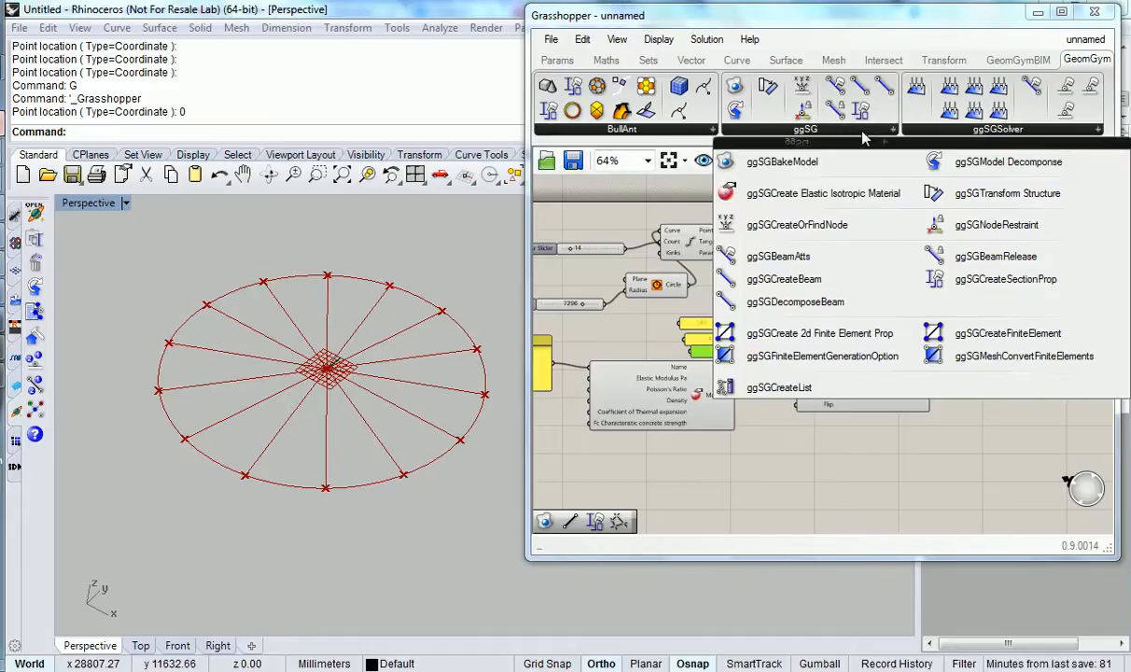
pyautogui.moveTo(1008, 243)
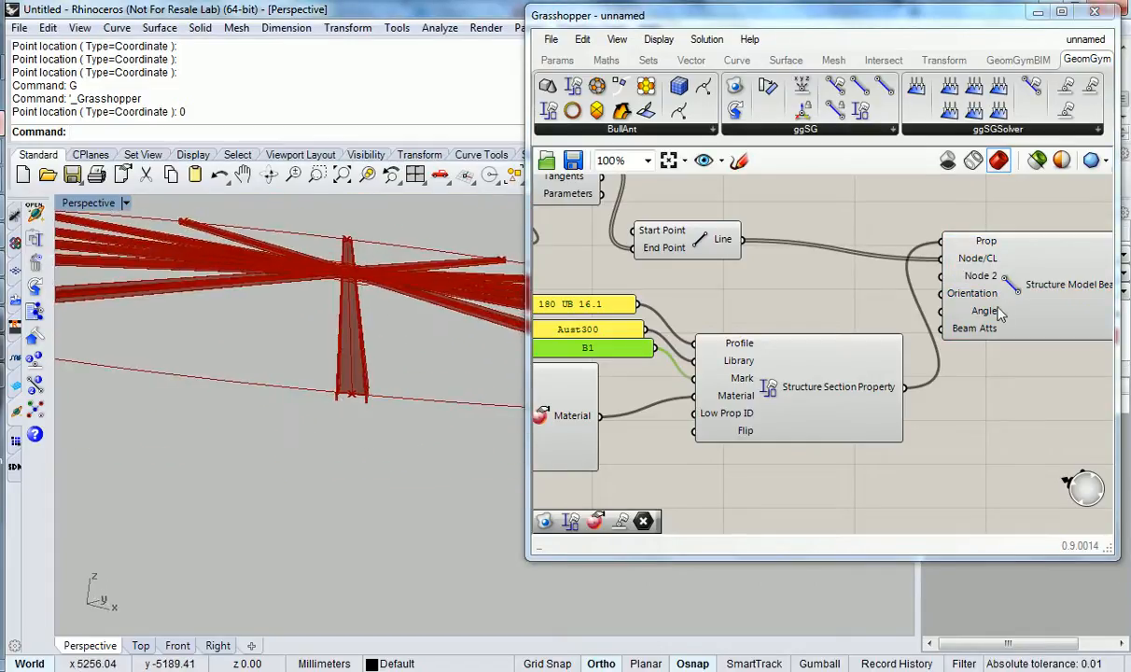
pyautogui.rightClick(985, 311)
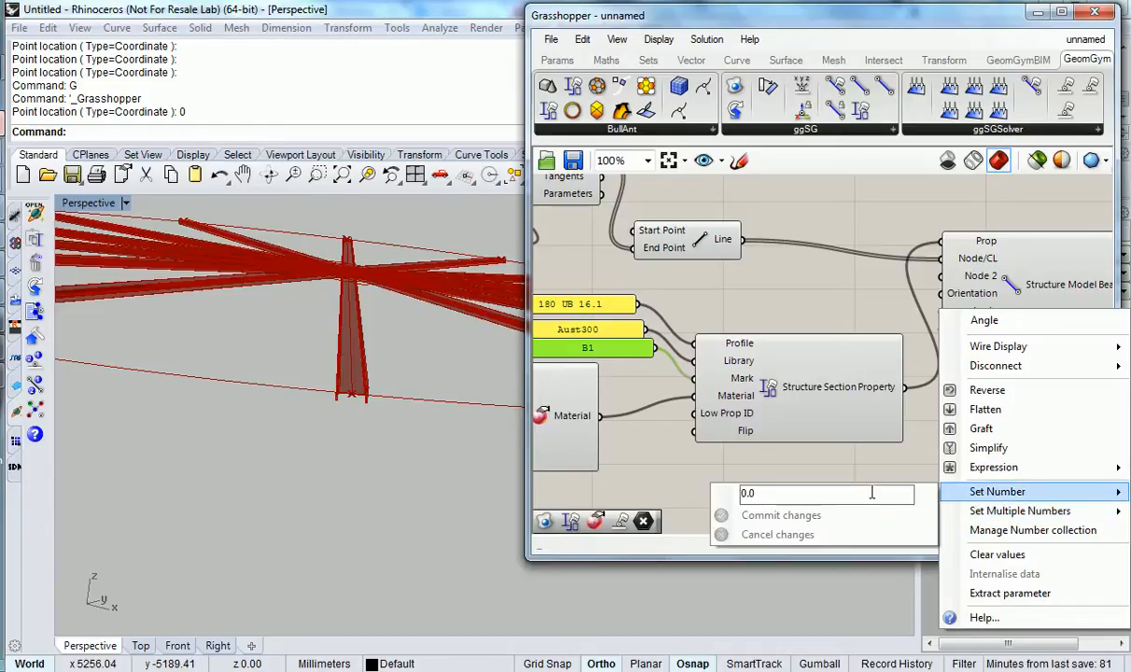
# - Set the beam angle to 90 degrees, with 12 divisions and a 4296 radius
pyautogui.write('90')
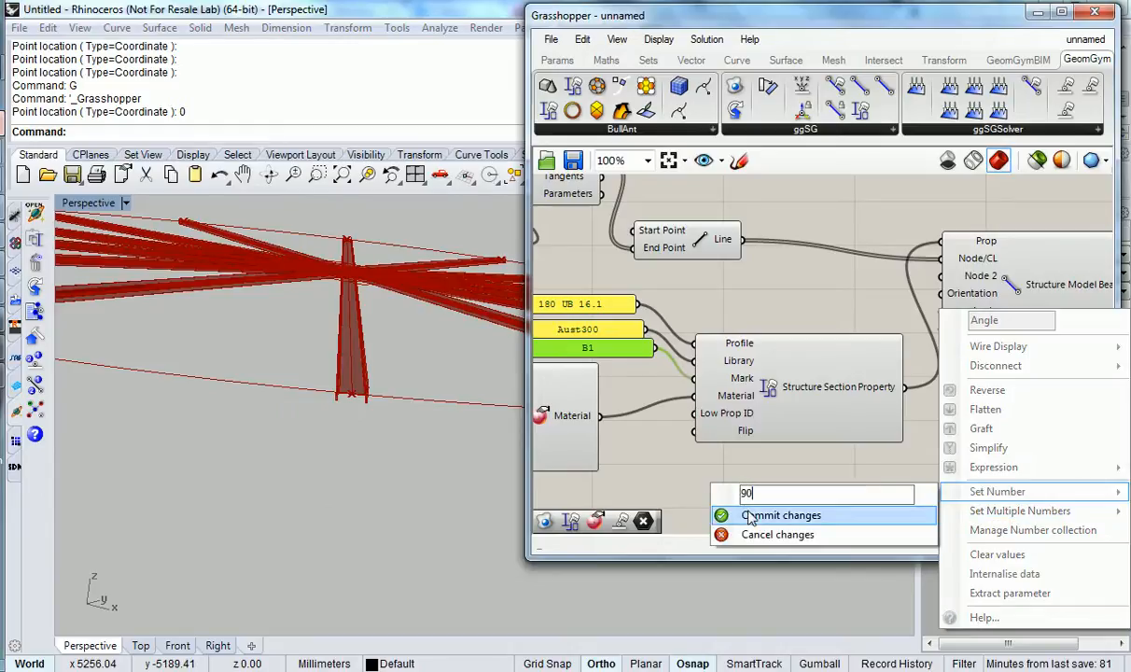
pyautogui.click(782, 515)
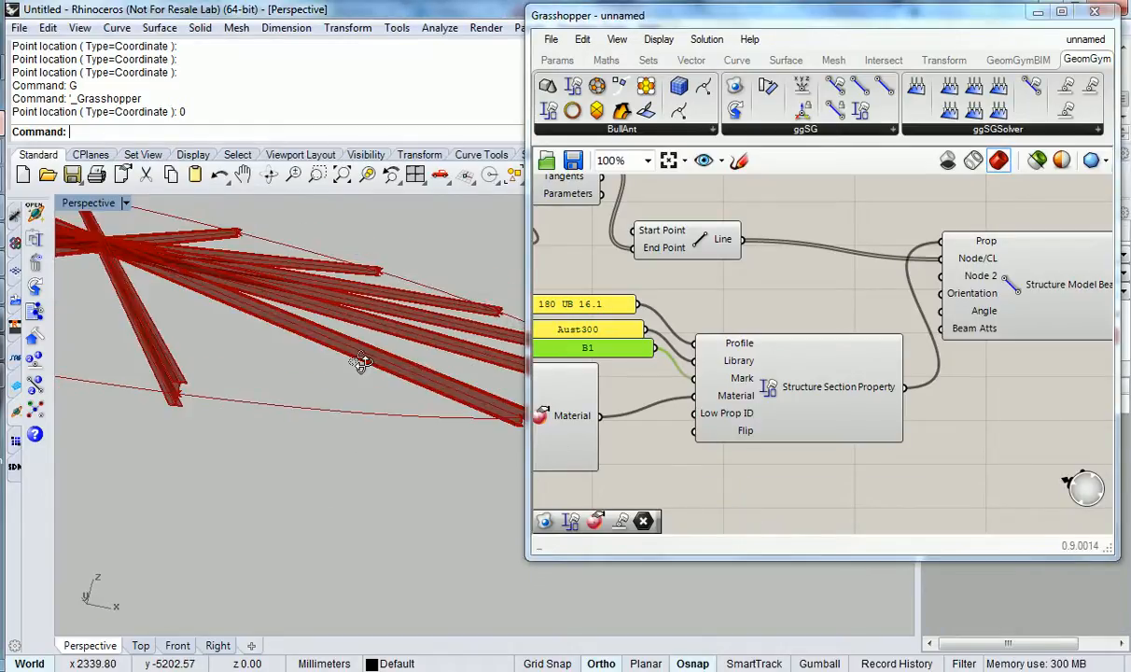
pyautogui.scroll(-3)
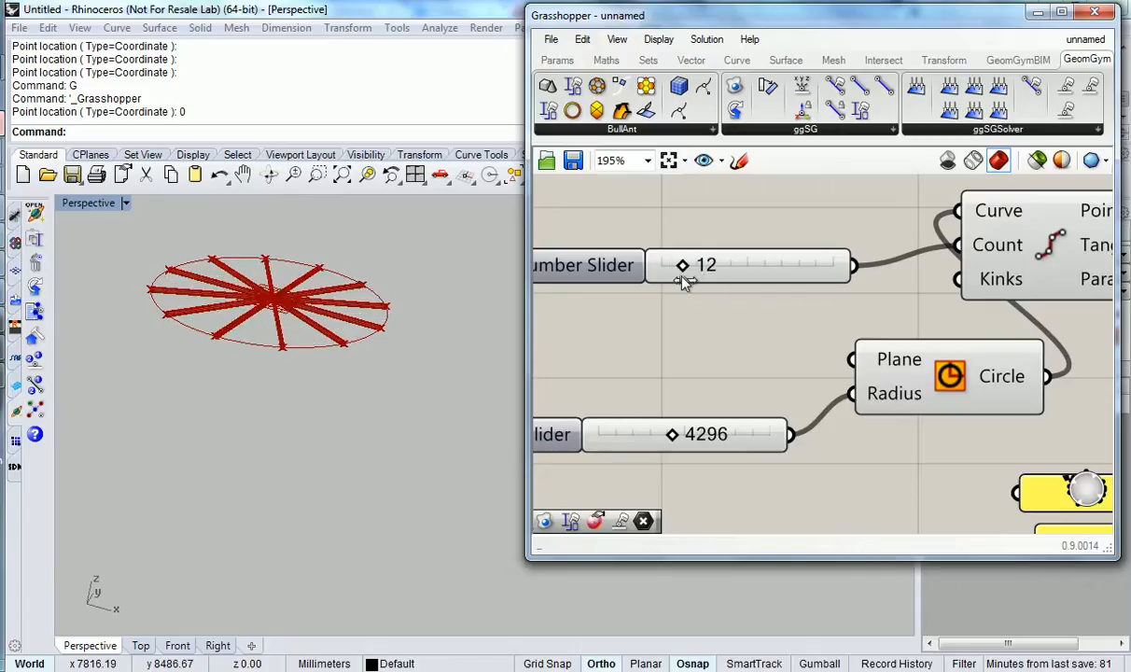
pyautogui.scroll(-3)
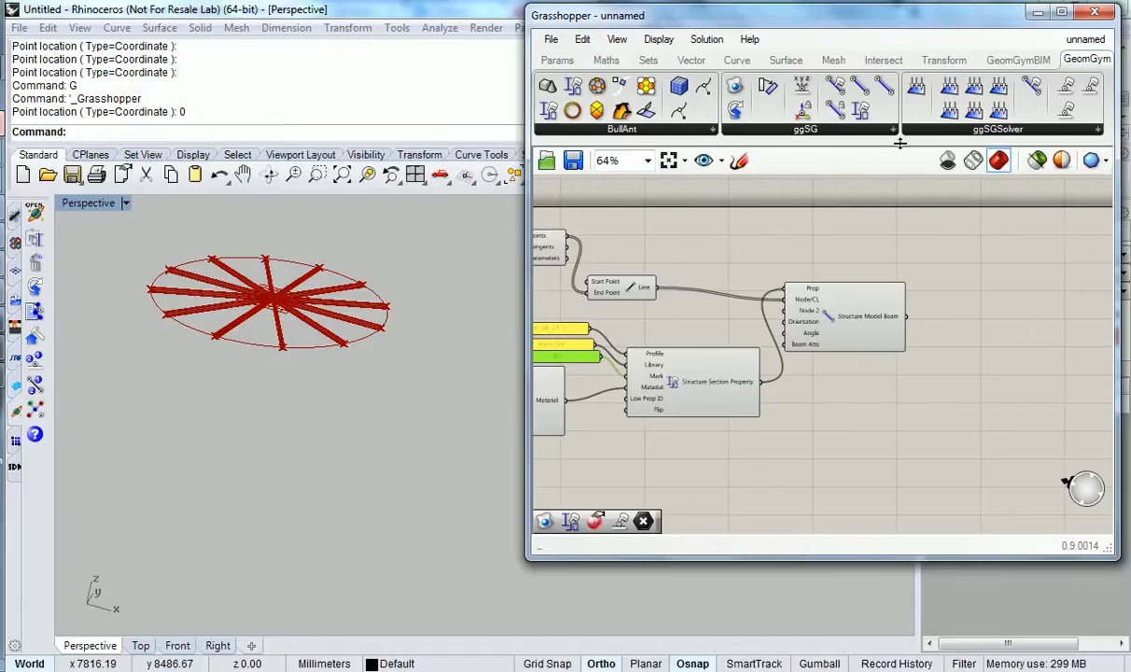
# - Add a Node Restraint fixed in X, Y and Z by a True toggle, feeding a Node component
pyautogui.click(804, 129)
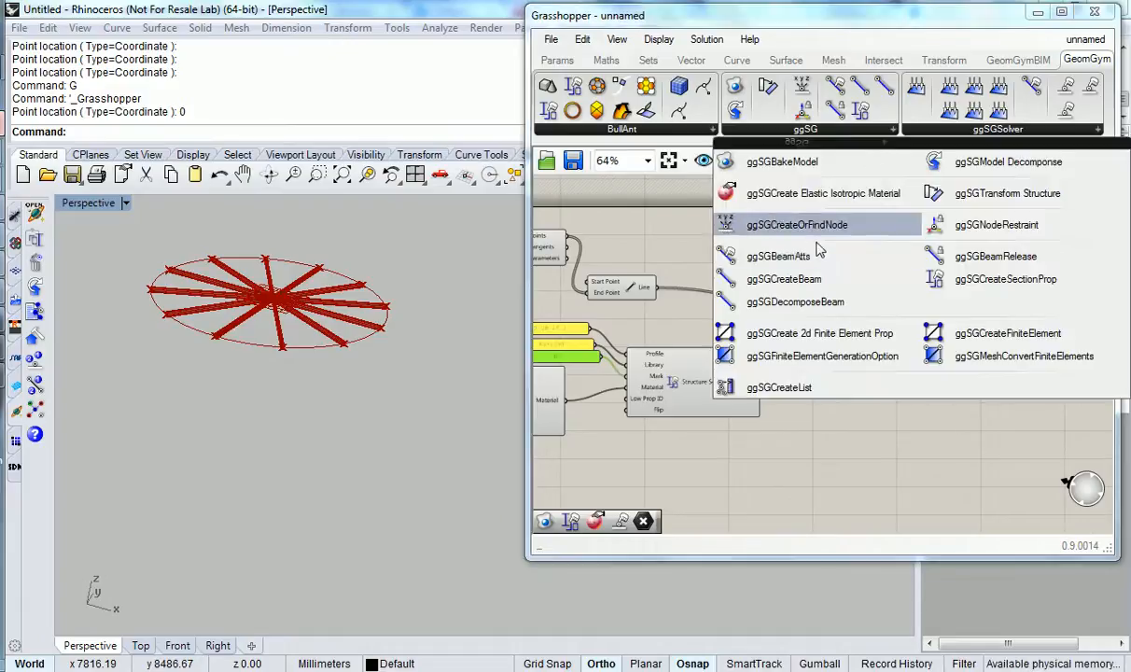
pyautogui.moveTo(840, 233)
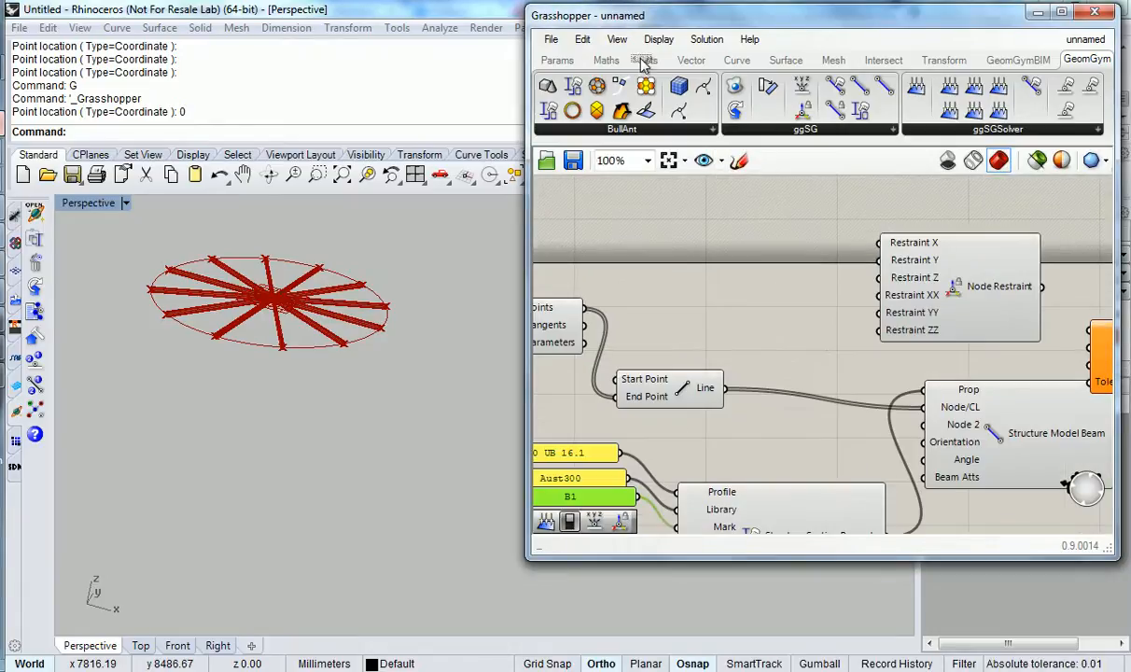
pyautogui.click(557, 60)
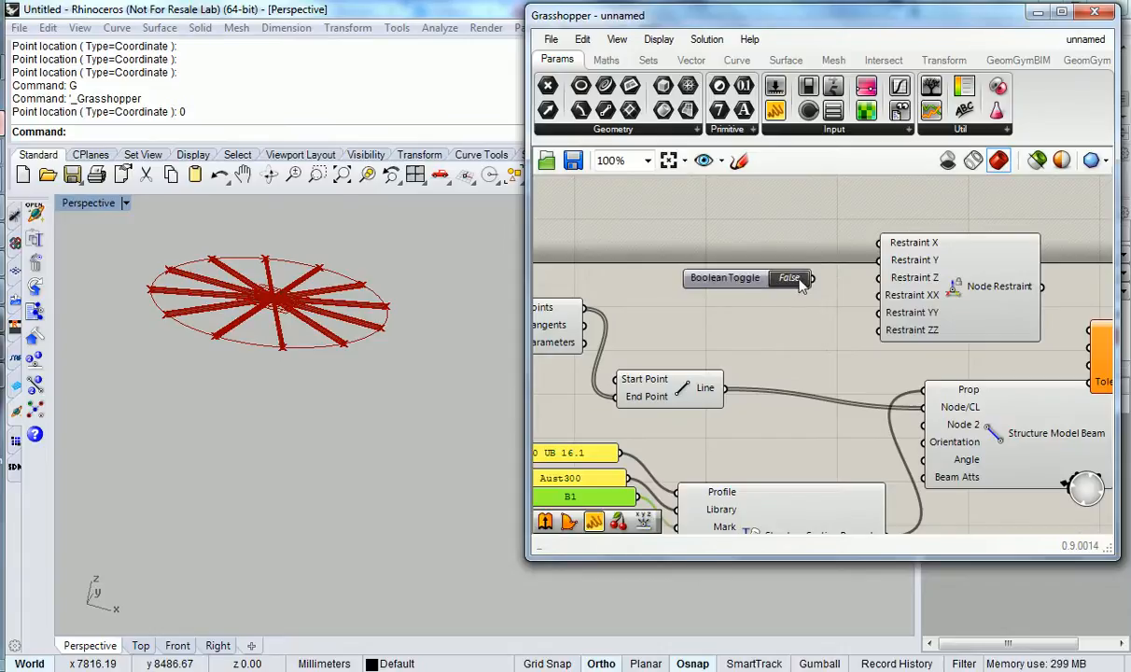
pyautogui.click(789, 278)
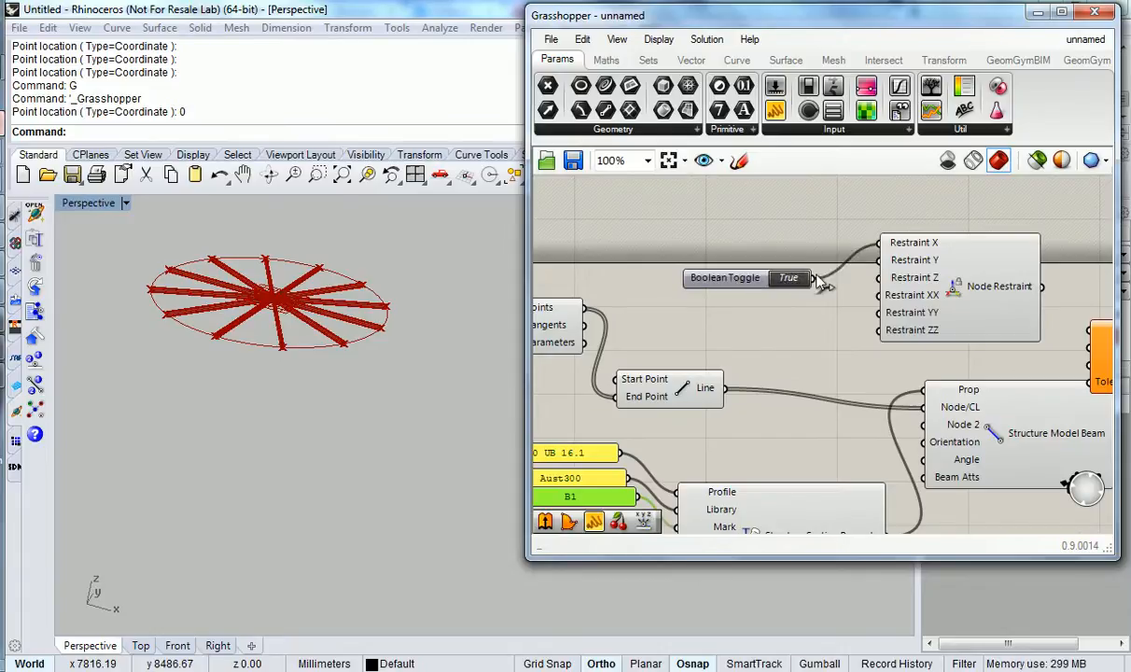
pyautogui.moveTo(1064, 370)
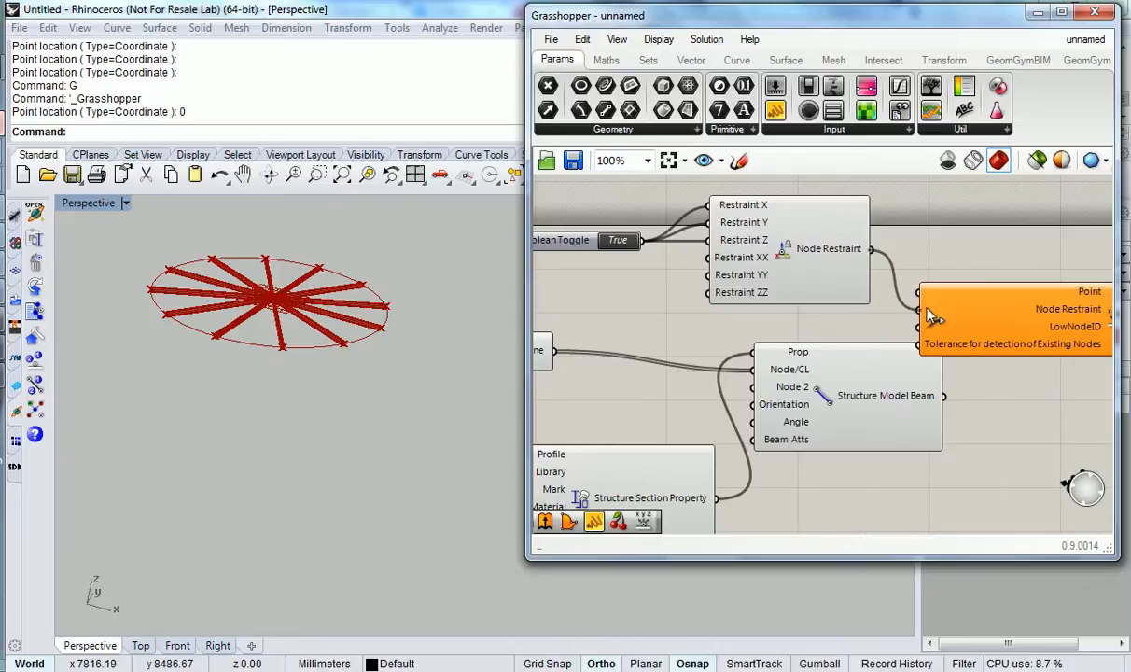
pyautogui.scroll(-3)
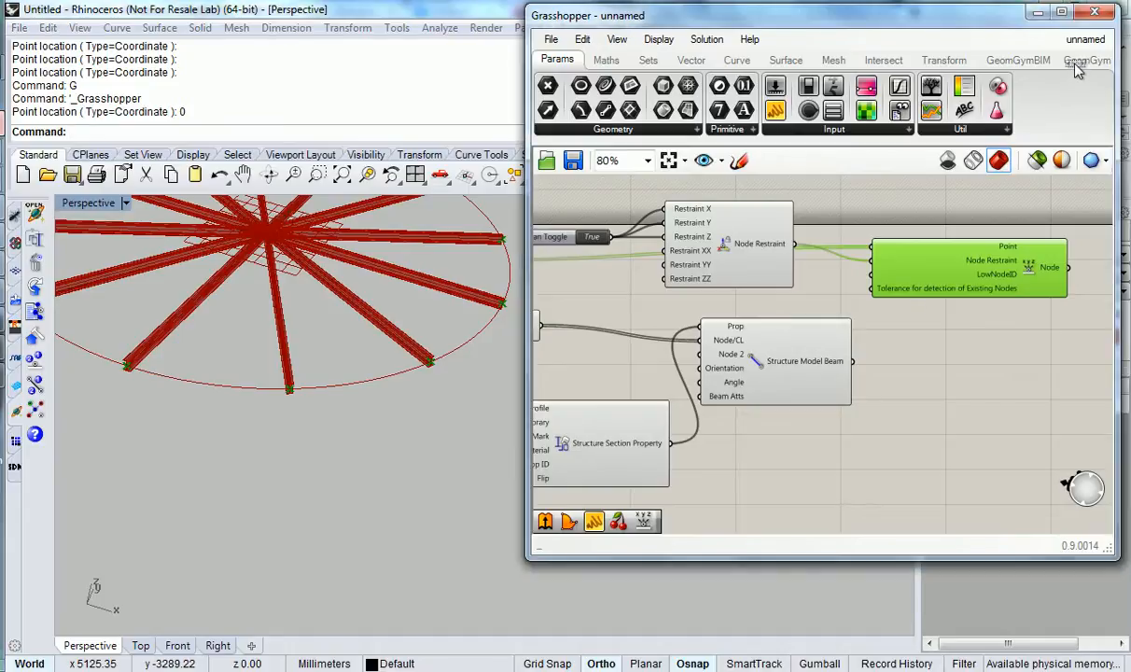
# - Name the load case 'MySelfWeight' with a panel and feed it to a Gravity Load
pyautogui.click(1086, 60)
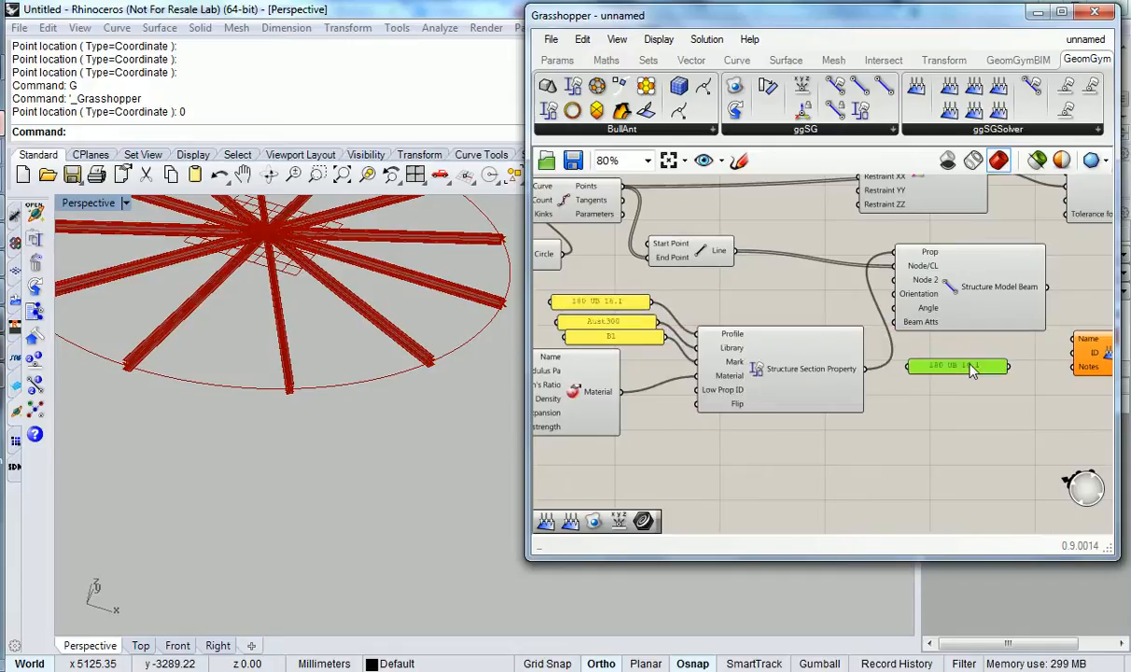
pyautogui.doubleClick(956, 365)
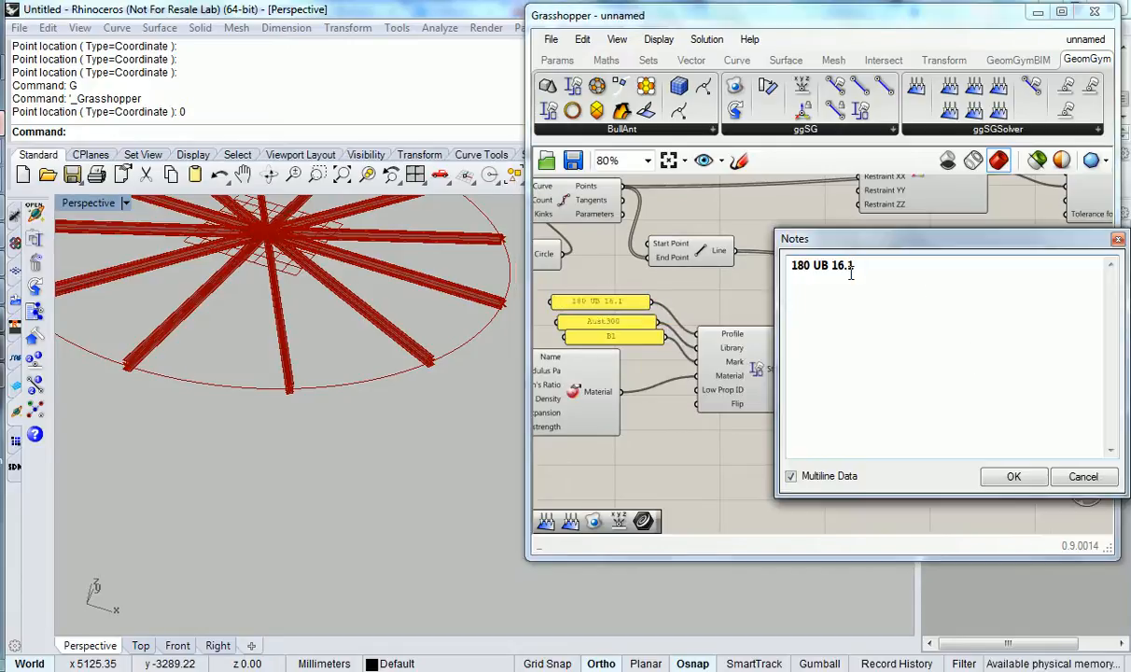
pyautogui.write('MySelf')
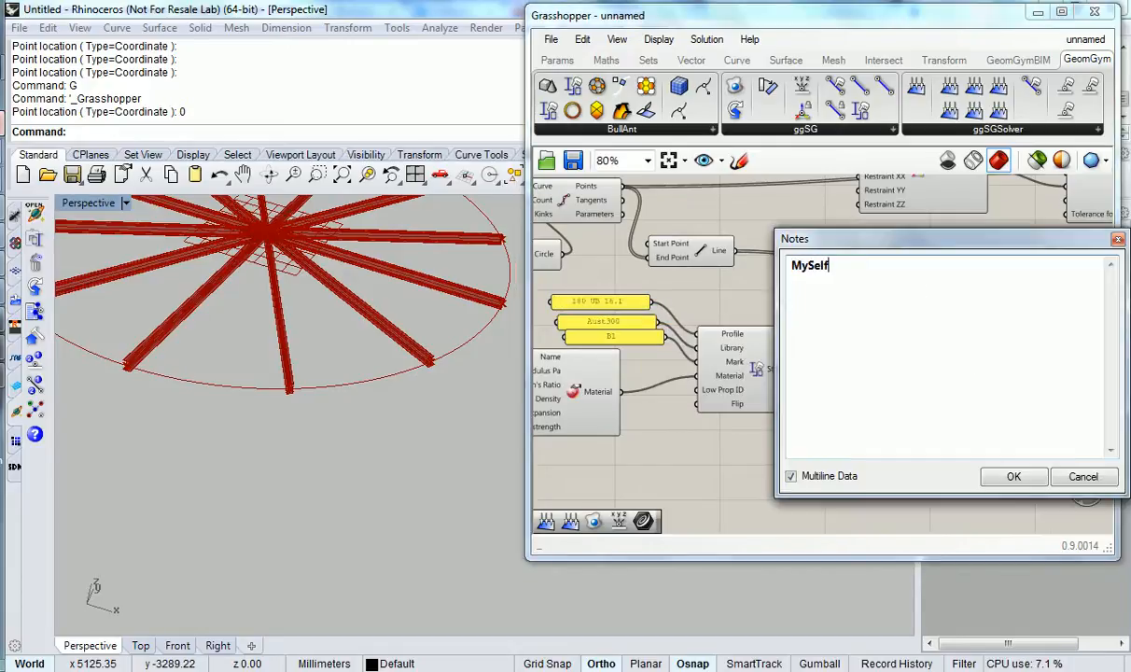
pyautogui.write('Weight')
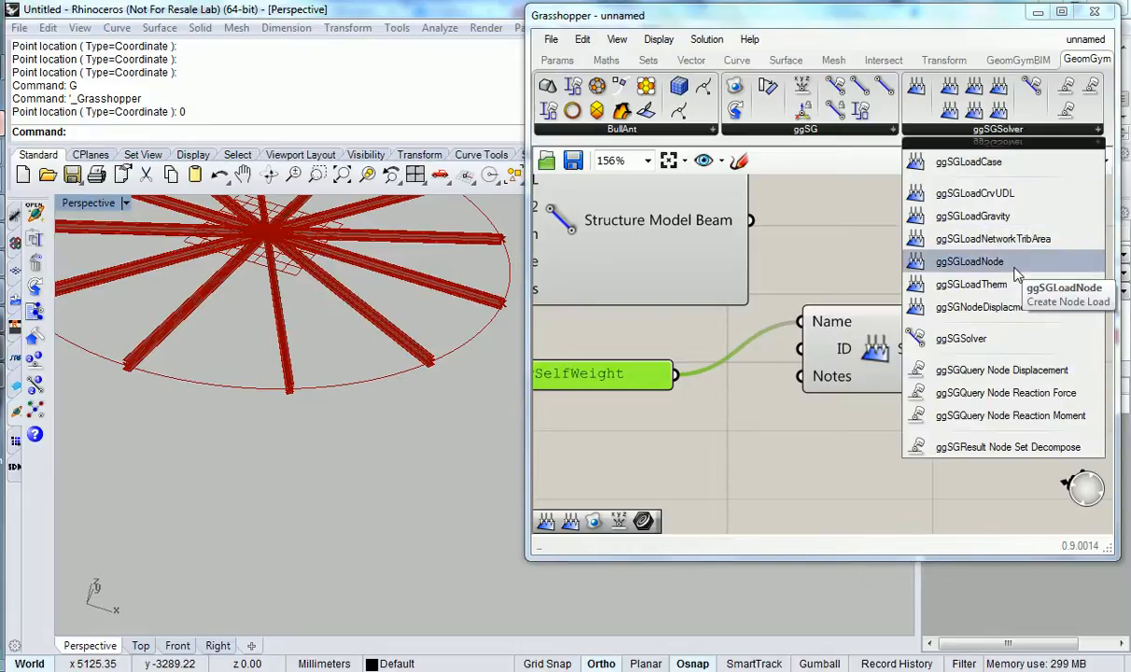
pyautogui.moveTo(994, 238)
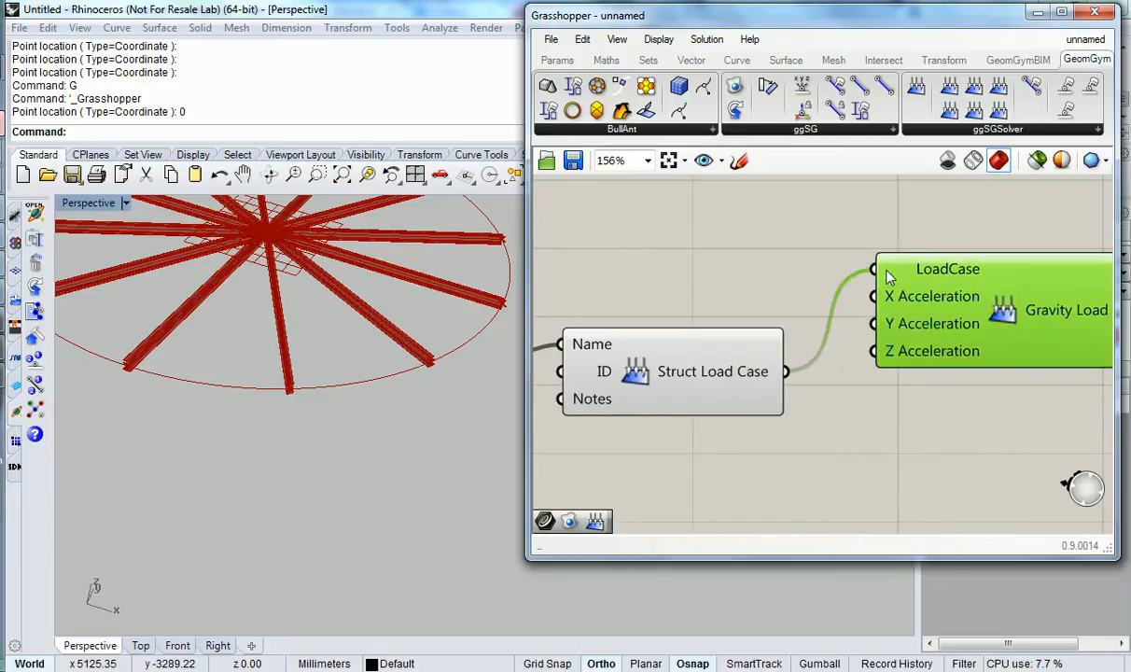
pyautogui.scroll(-3)
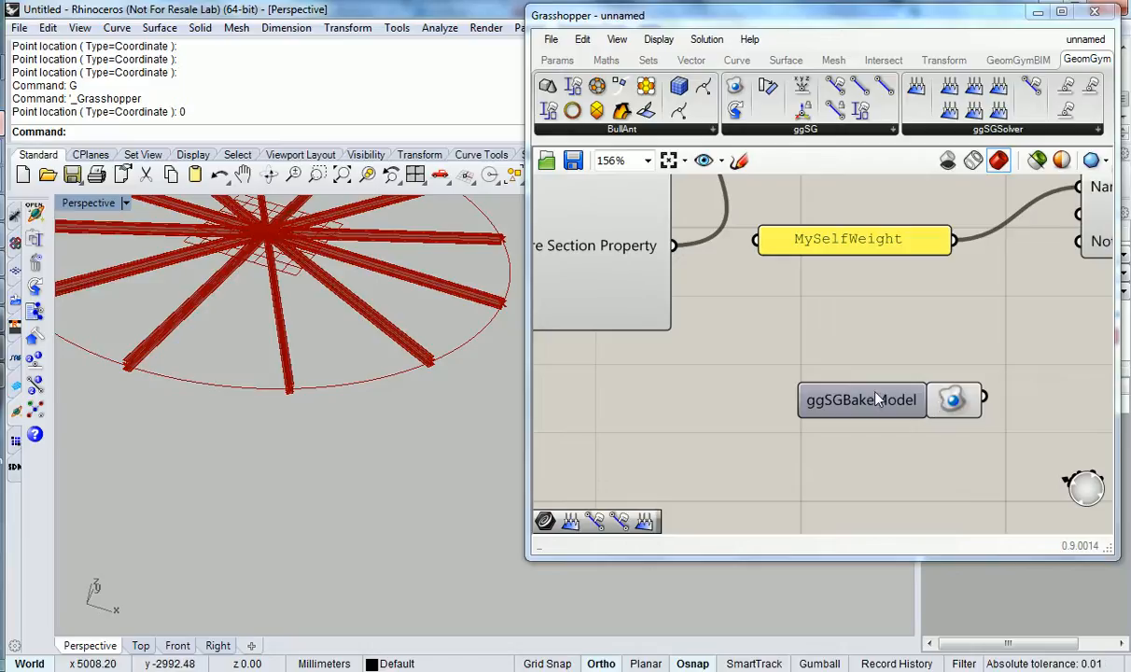
pyautogui.moveTo(849, 404)
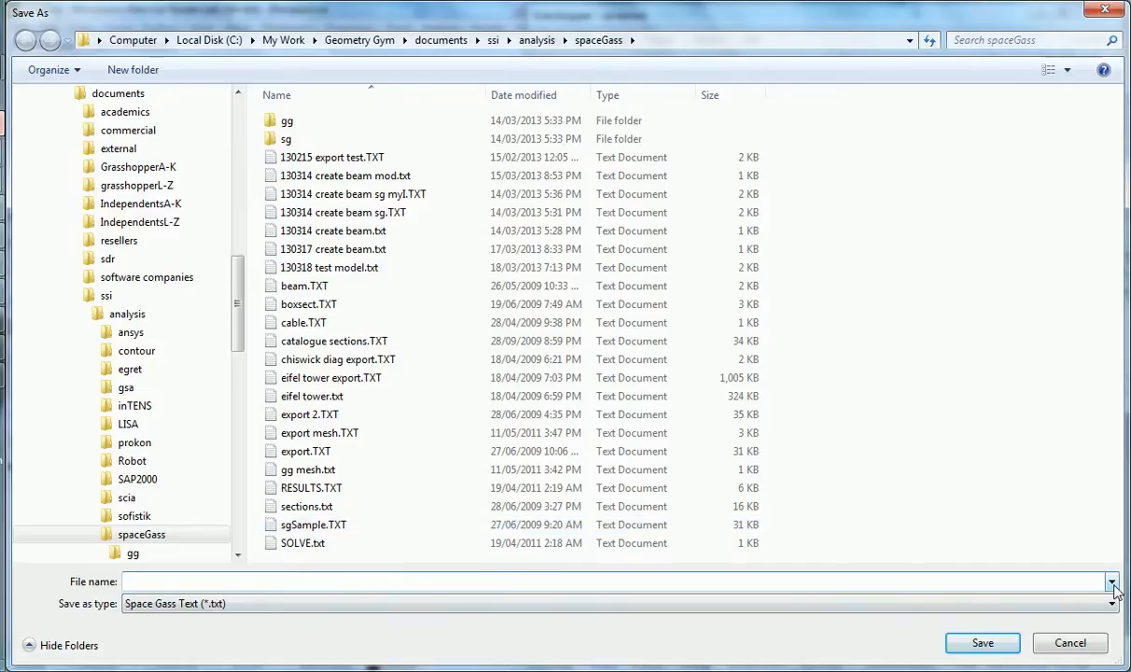
# - Save the model over '130318 test model.txt', confirming the replacement
pyautogui.click(1111, 582)
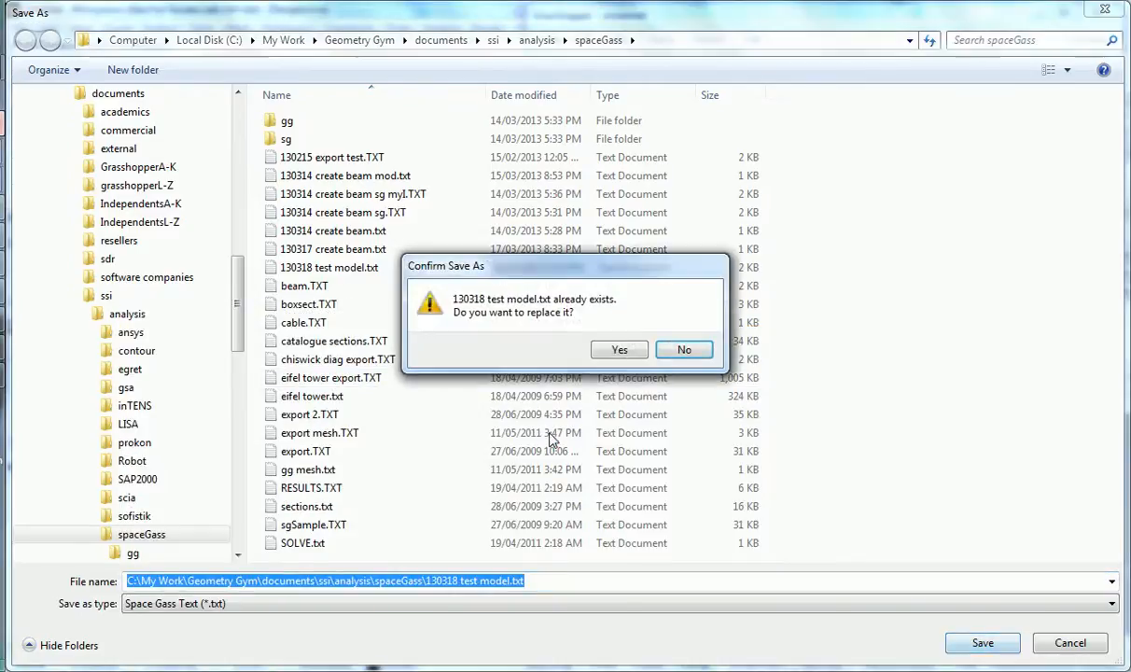
pyautogui.click(619, 349)
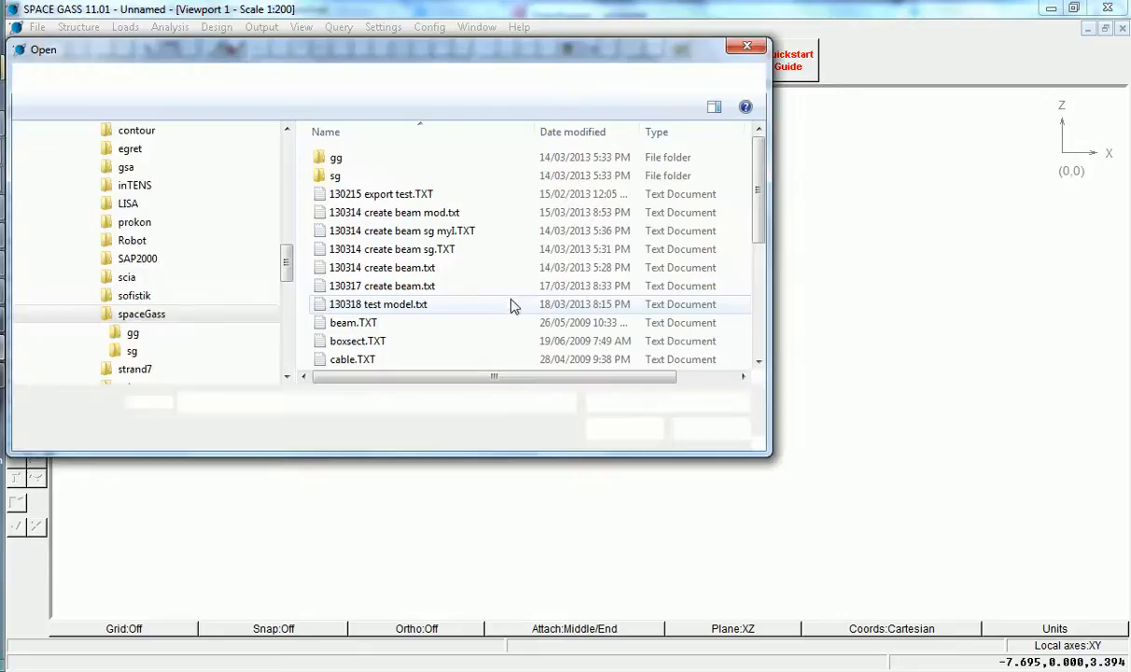
# - Open '130318 test model.txt' from recent files and show the frame in 3D view
pyautogui.click(567, 402)
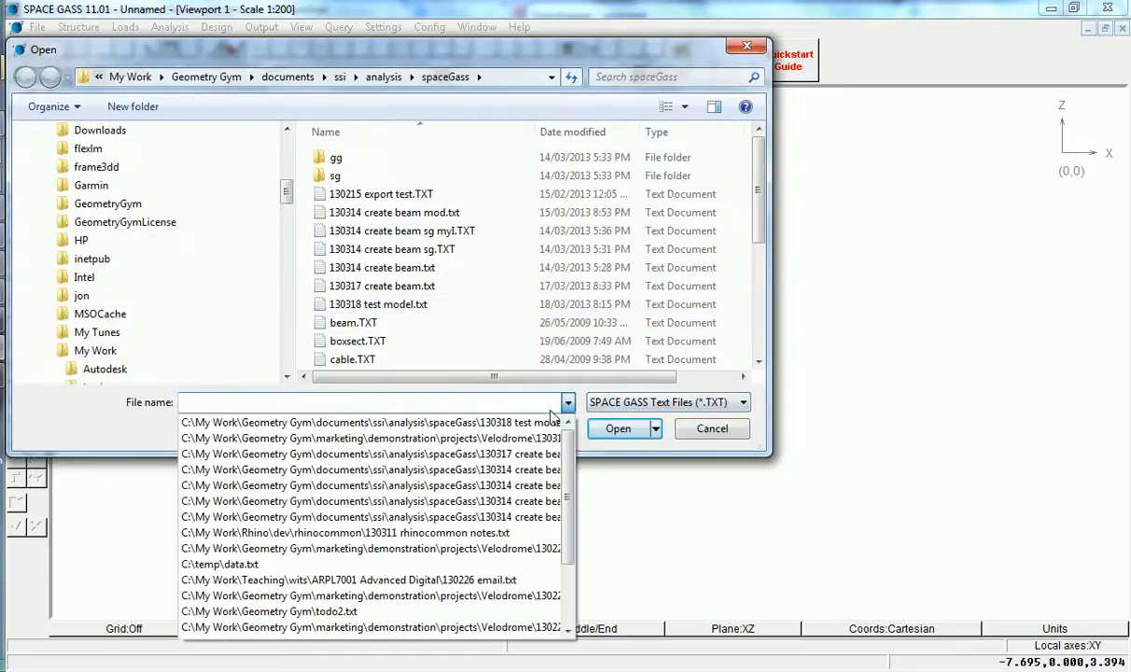
pyautogui.click(711, 428)
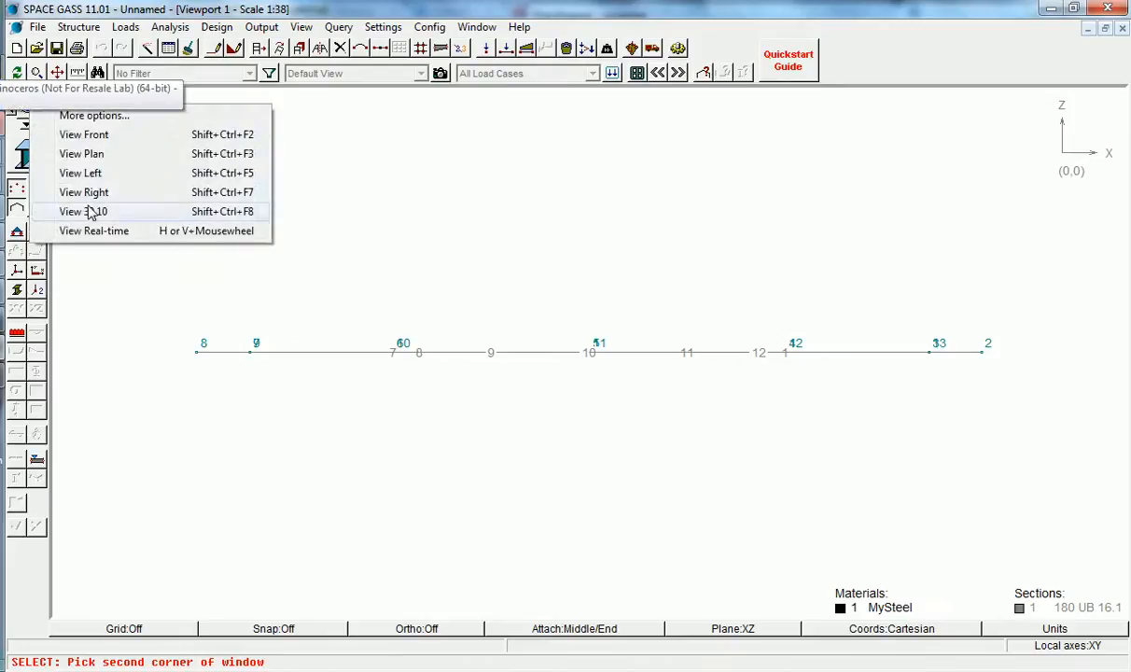
pyautogui.click(83, 211)
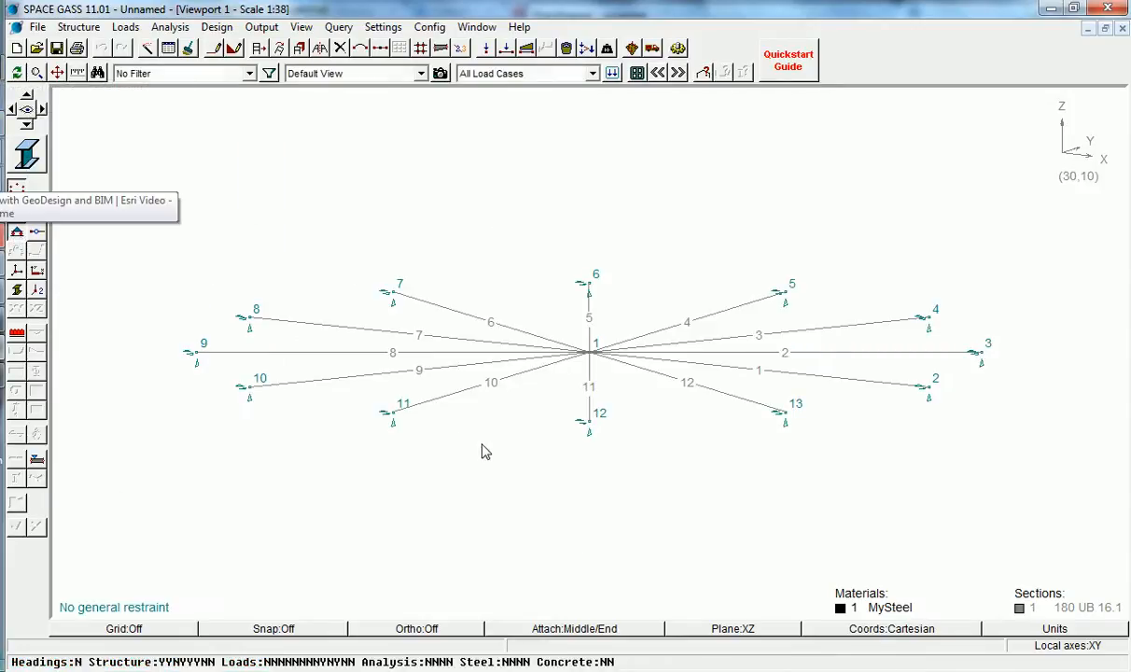
pyautogui.rightClick(485, 452)
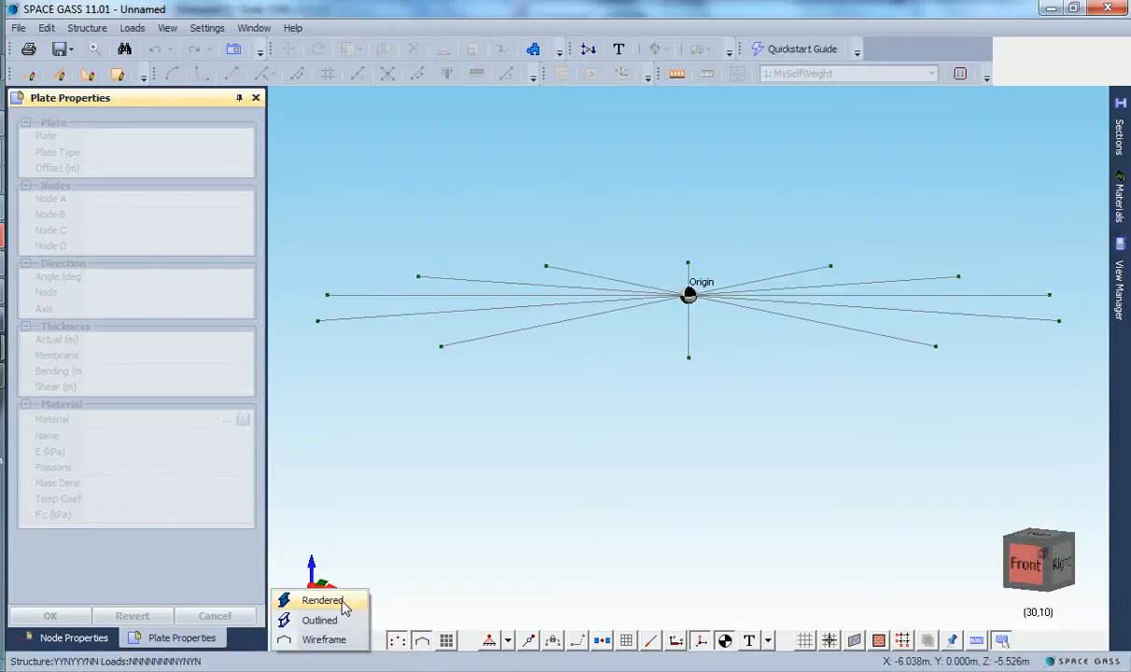
# - Switch the display mode to Rendered to show the twelve members as solid beams
pyautogui.click(322, 599)
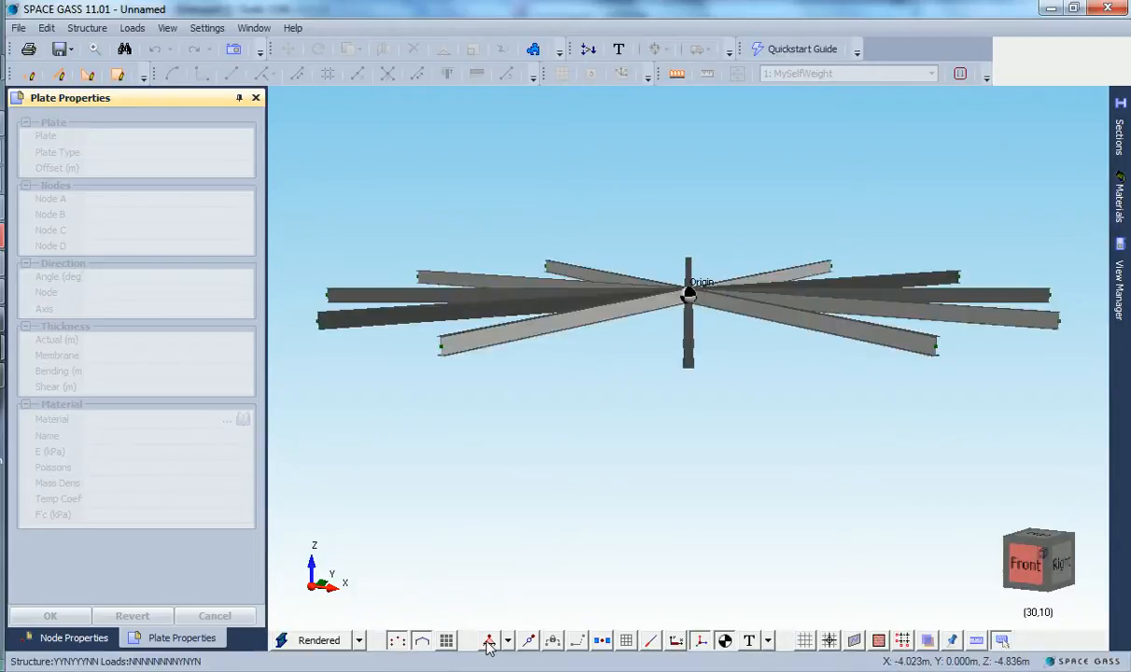
pyautogui.click(490, 640)
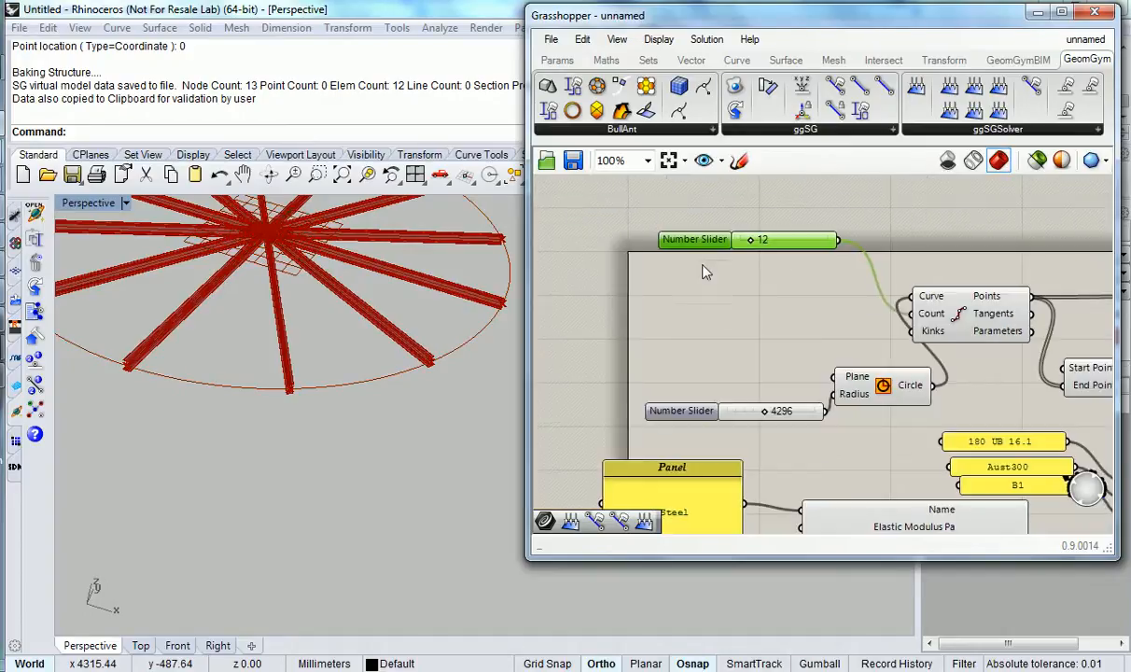
# - Drive Divide Curve with an interpolated curve through Rhino points and set 23 radial beams
pyautogui.click(557, 59)
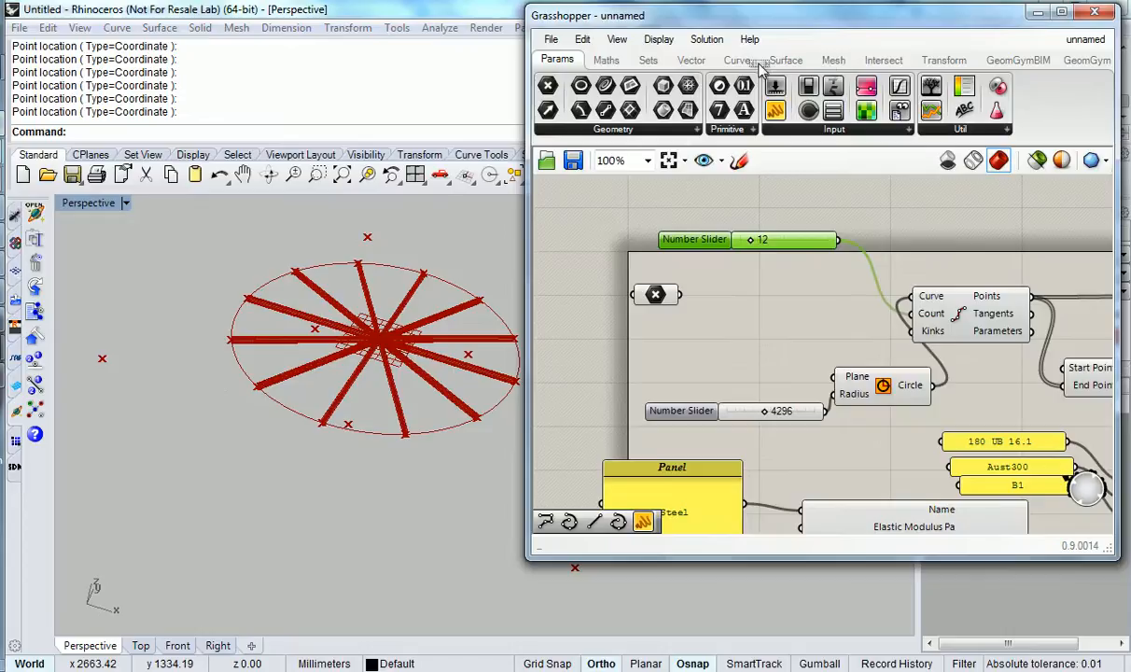
pyautogui.click(736, 59)
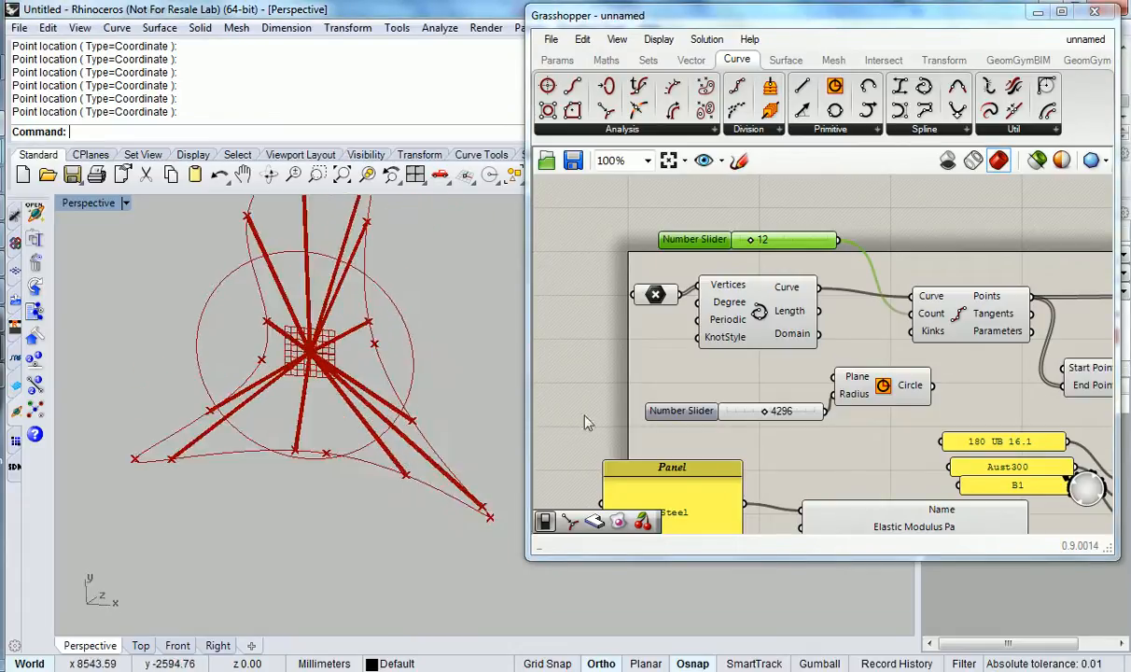
pyautogui.moveTo(739, 421)
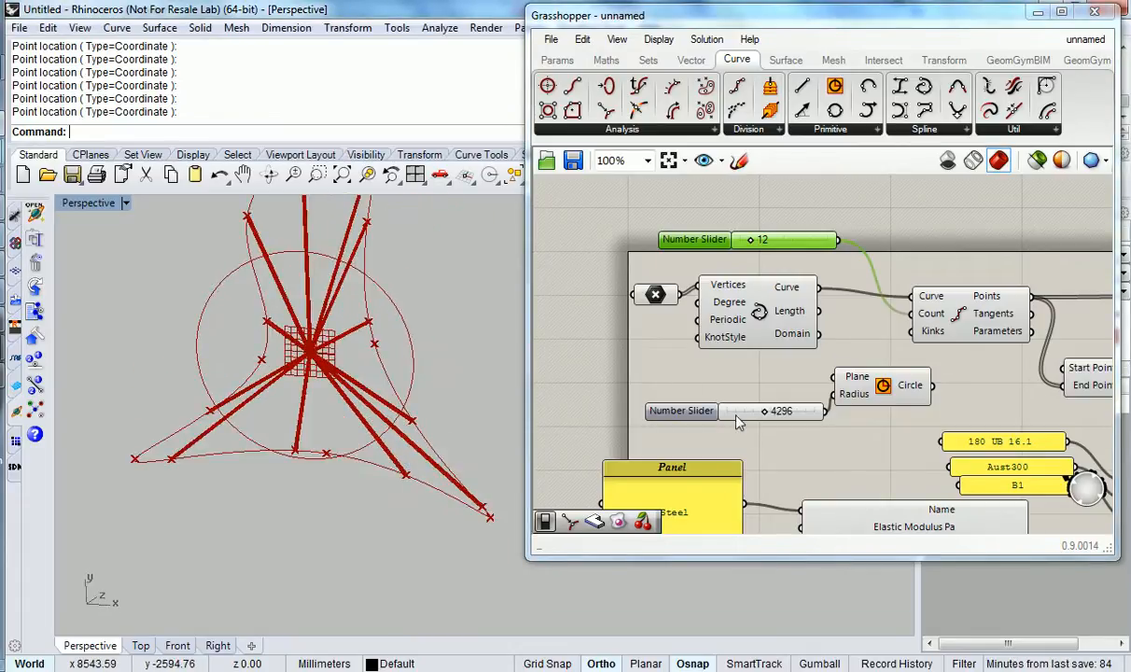
pyautogui.moveTo(756, 240); pyautogui.dragTo(774, 241)
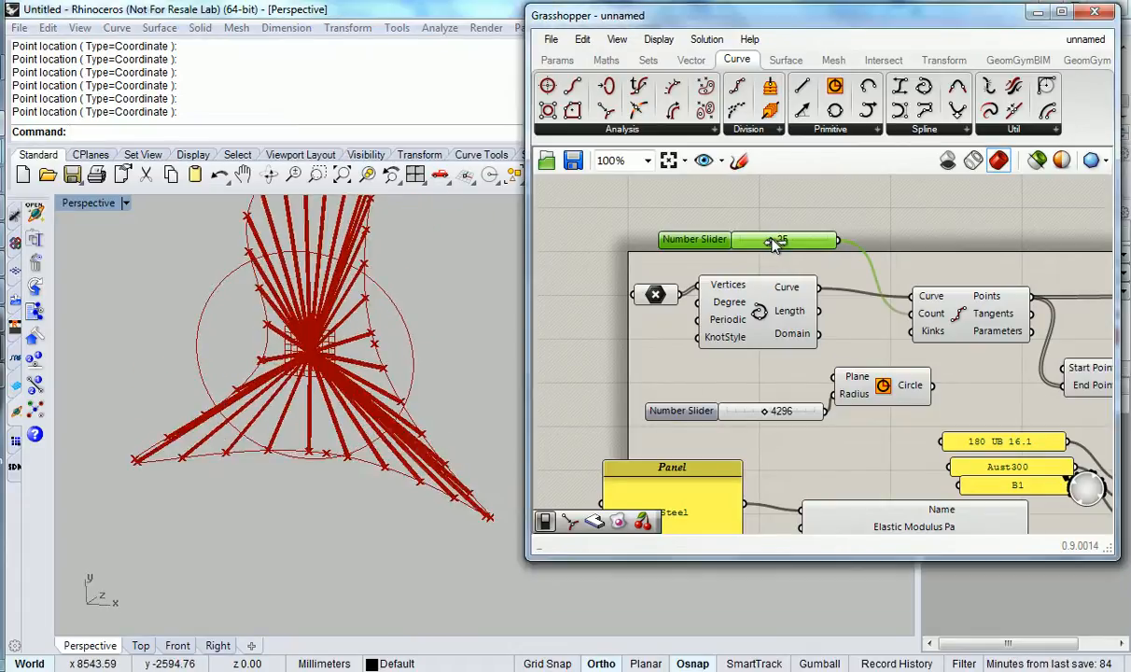
pyautogui.moveTo(779, 241); pyautogui.dragTo(765, 241)
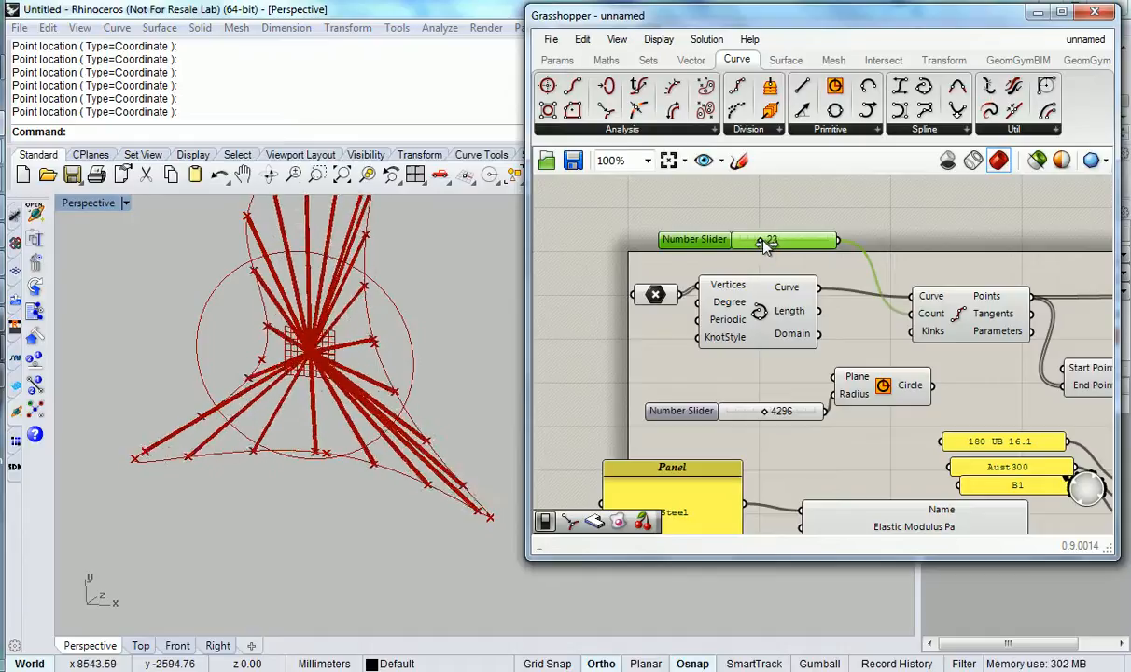
pyautogui.moveTo(761, 242); pyautogui.dragTo(769, 243)
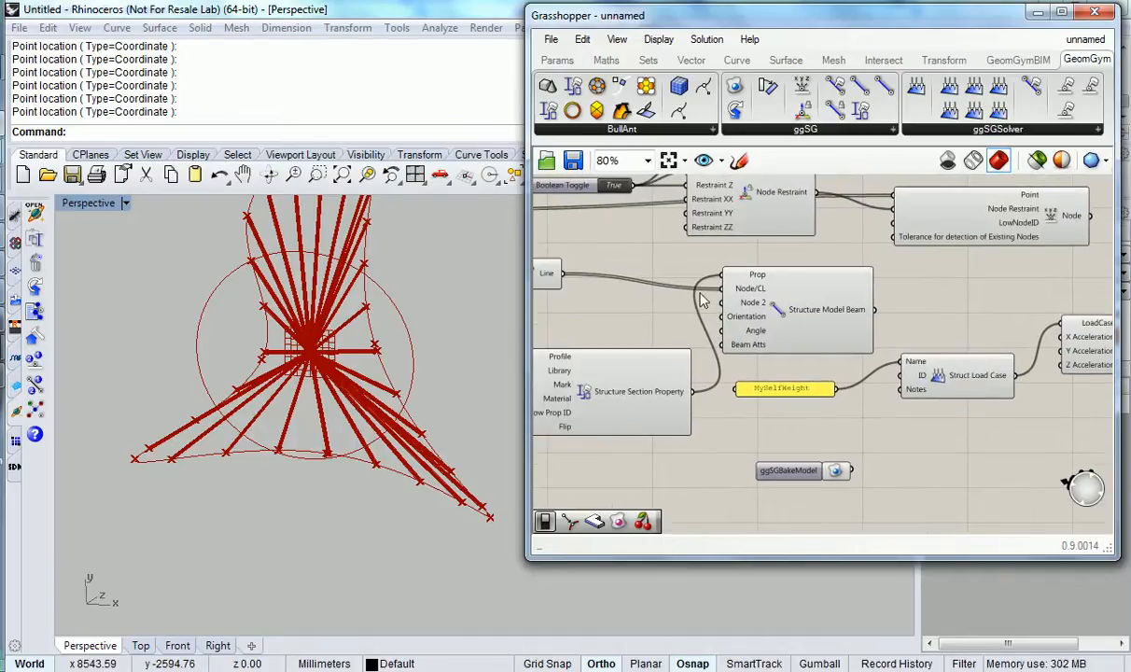
pyautogui.moveTo(662, 275)
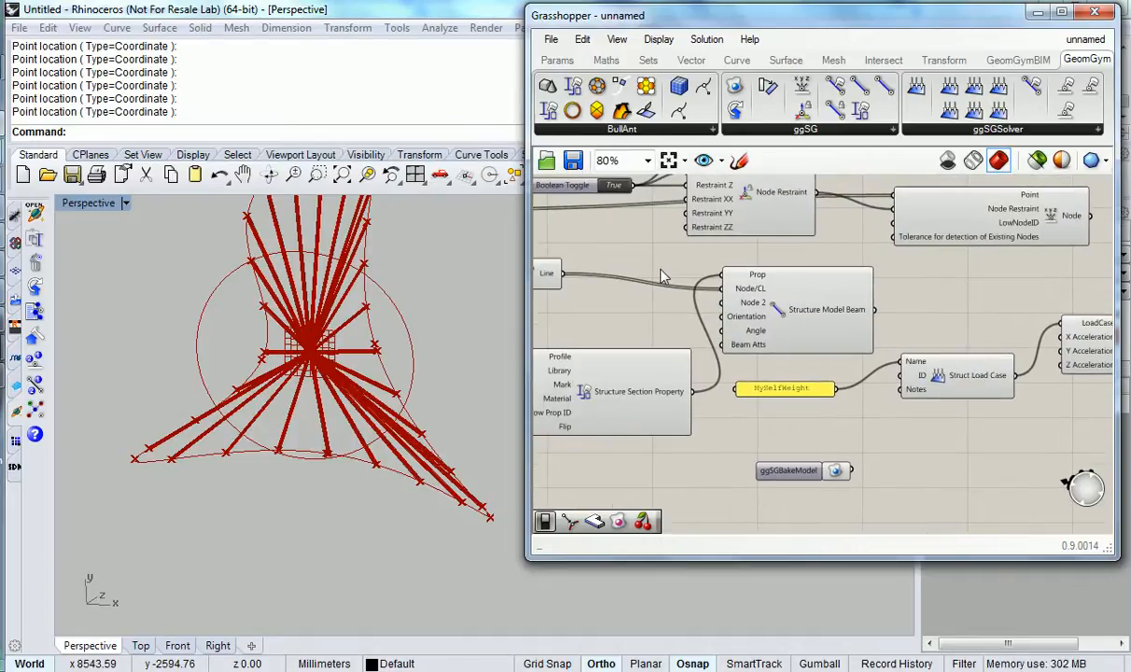